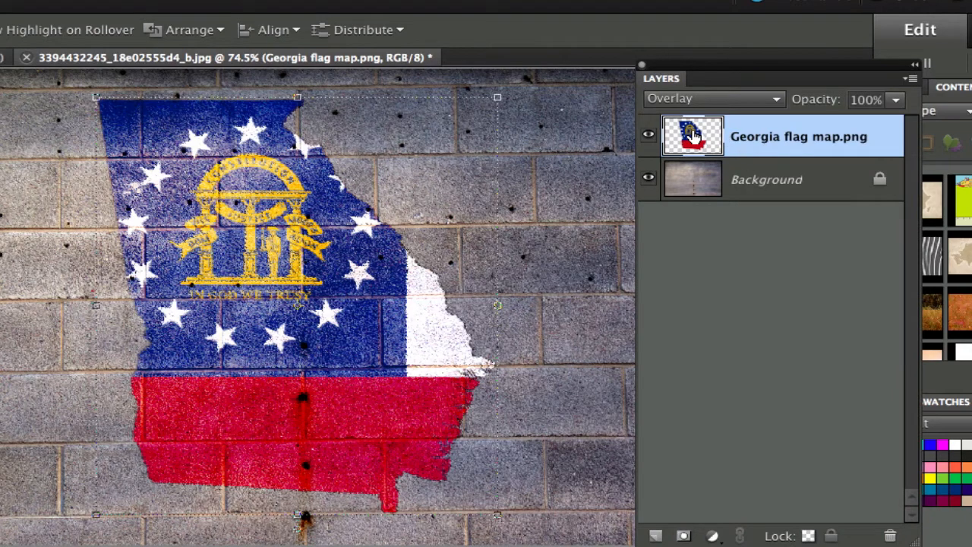
mouse_move(711, 99)
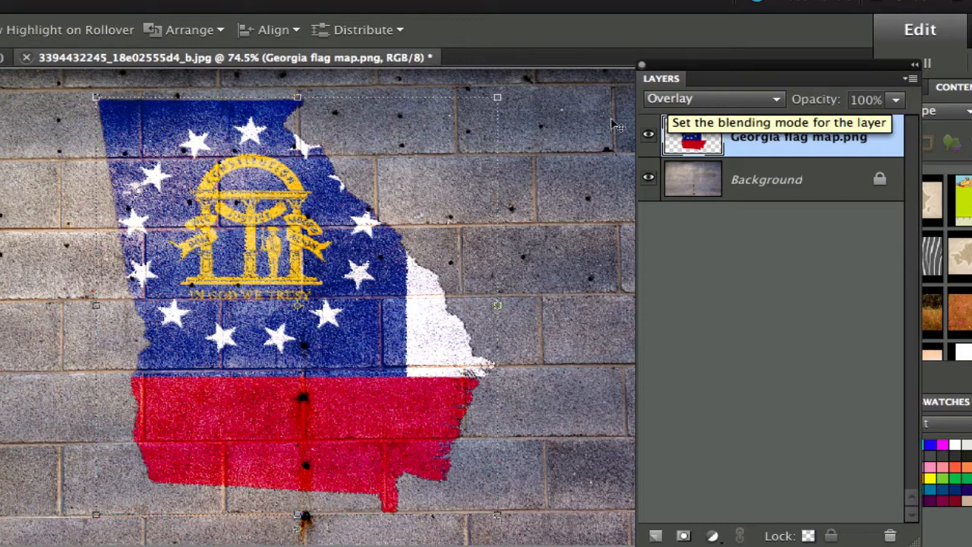
mouse_move(22, 125)
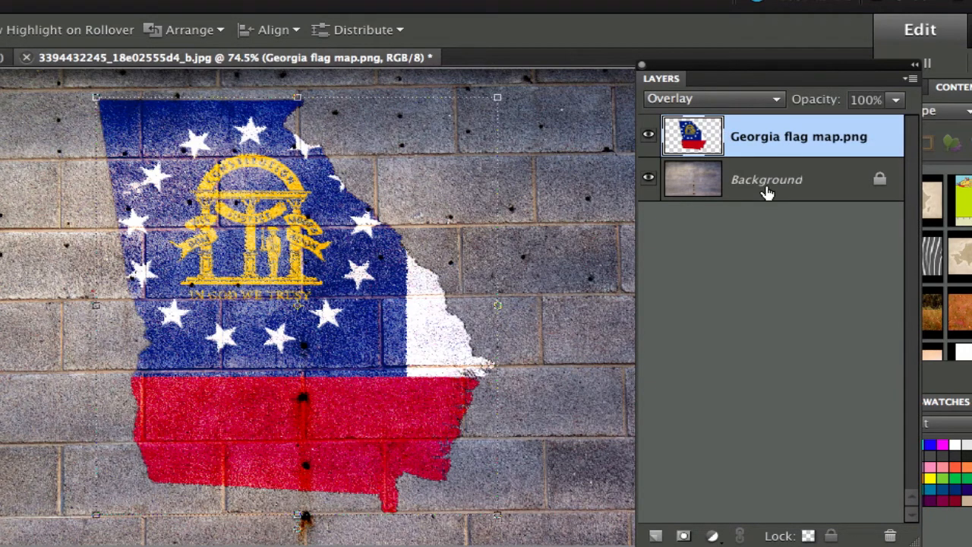
Step: Set the Georgia flag map layer to Hard Light, then select the wall Background layer
left_click(711, 98)
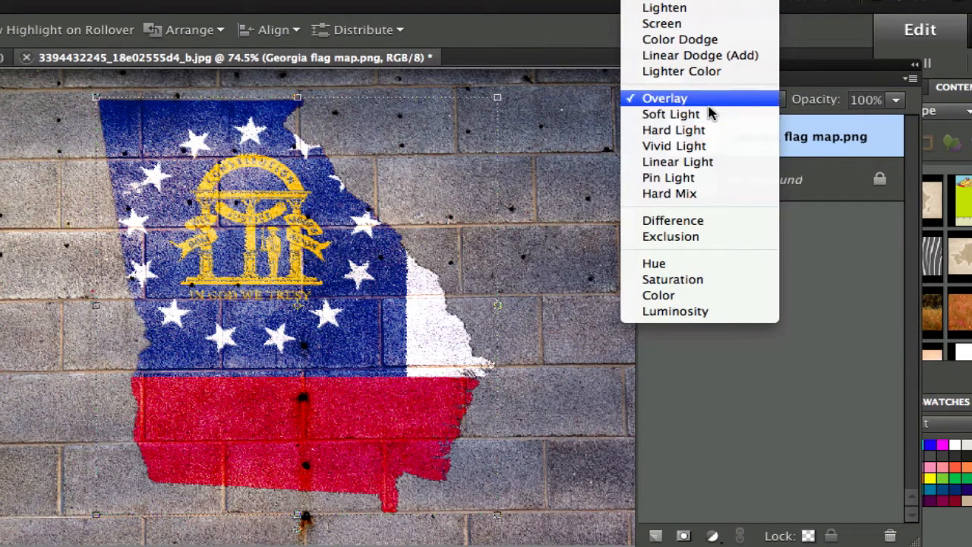
left_click(674, 130)
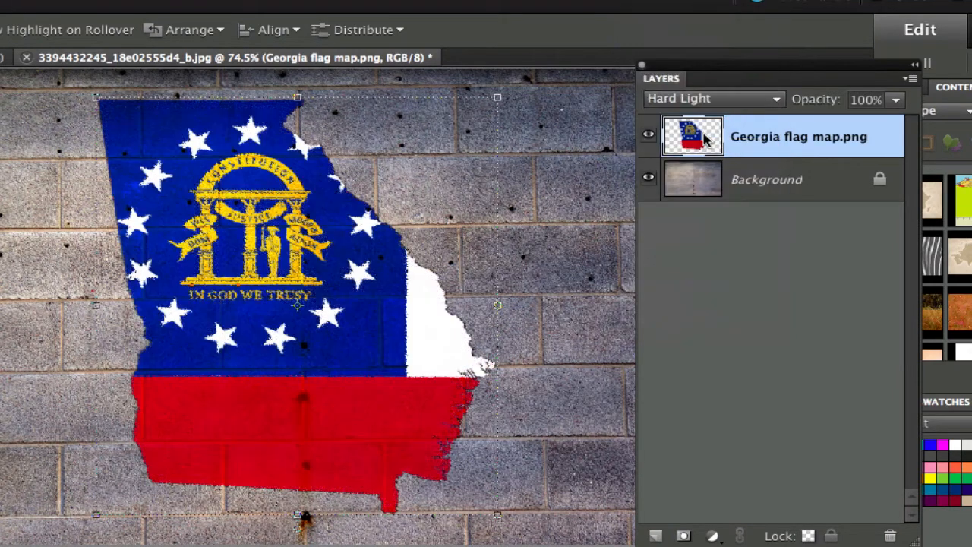
mouse_move(346, 434)
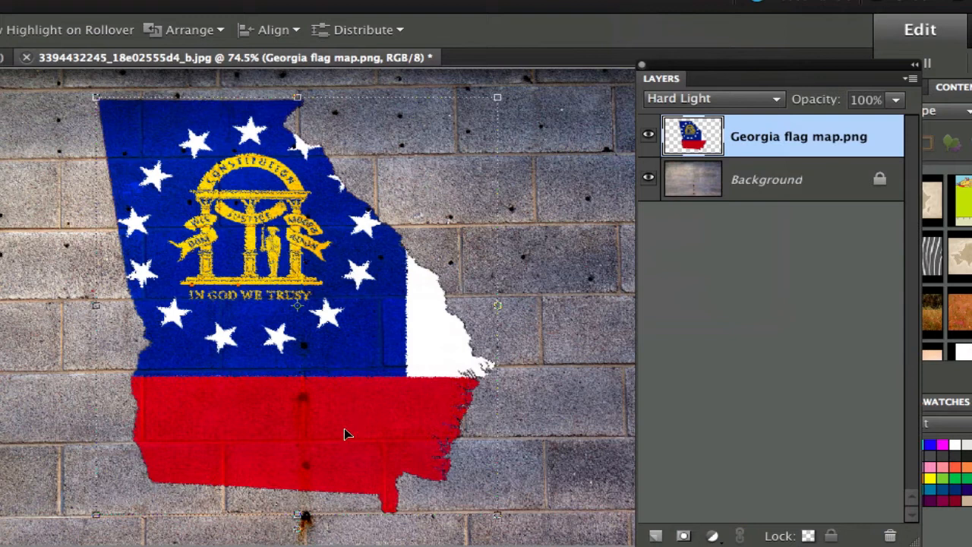
mouse_move(448, 423)
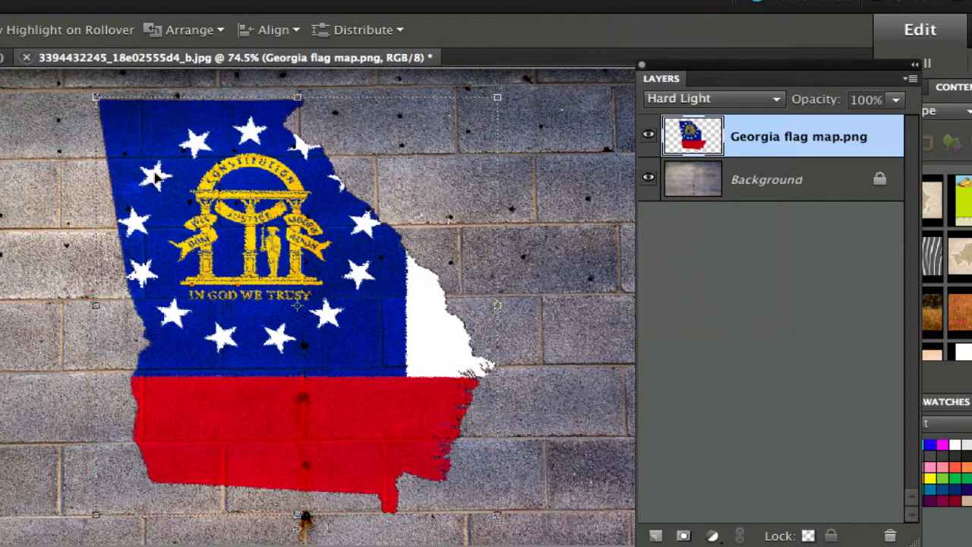
mouse_move(318, 171)
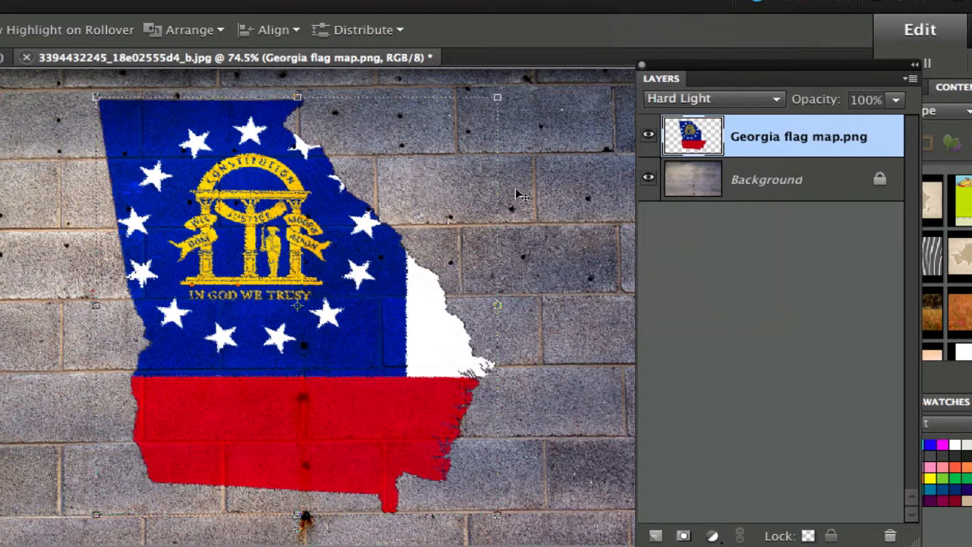
left_click(766, 179)
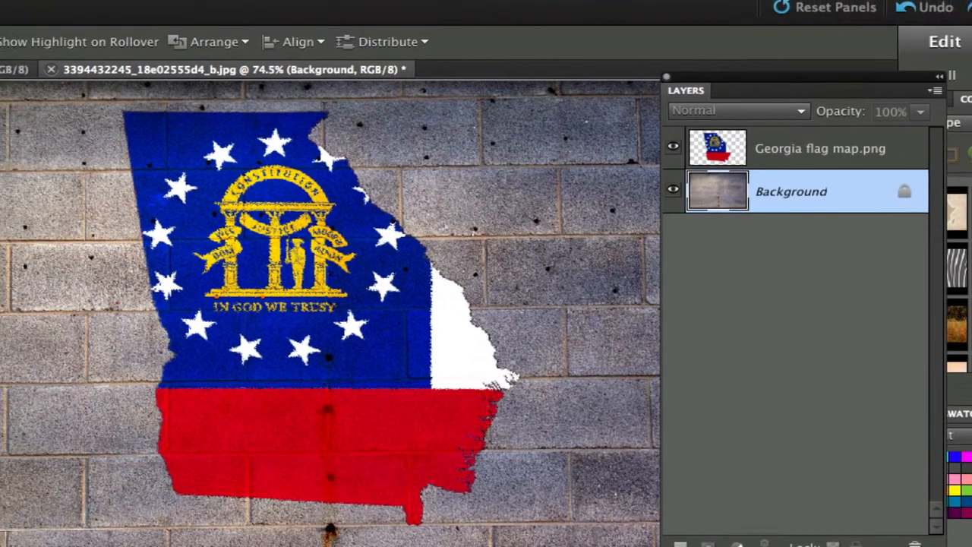
Step: Revert the wall photo via Edit > Revert, discarding the flag layer
left_click(38, 10)
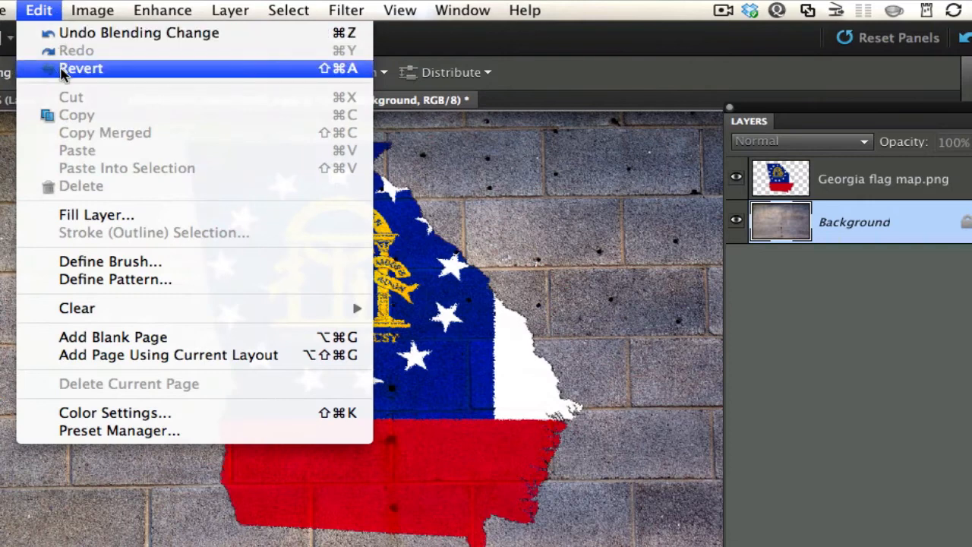
left_click(82, 69)
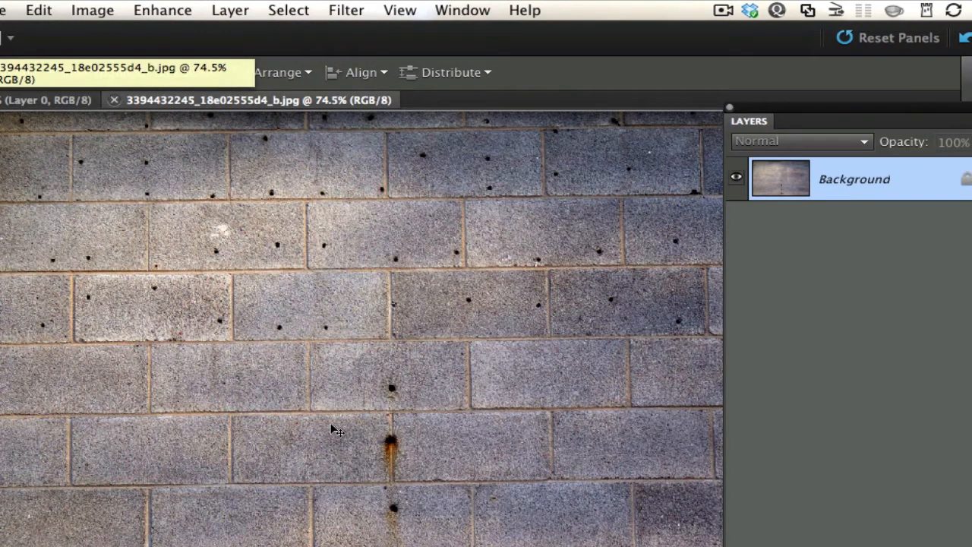
mouse_move(410, 335)
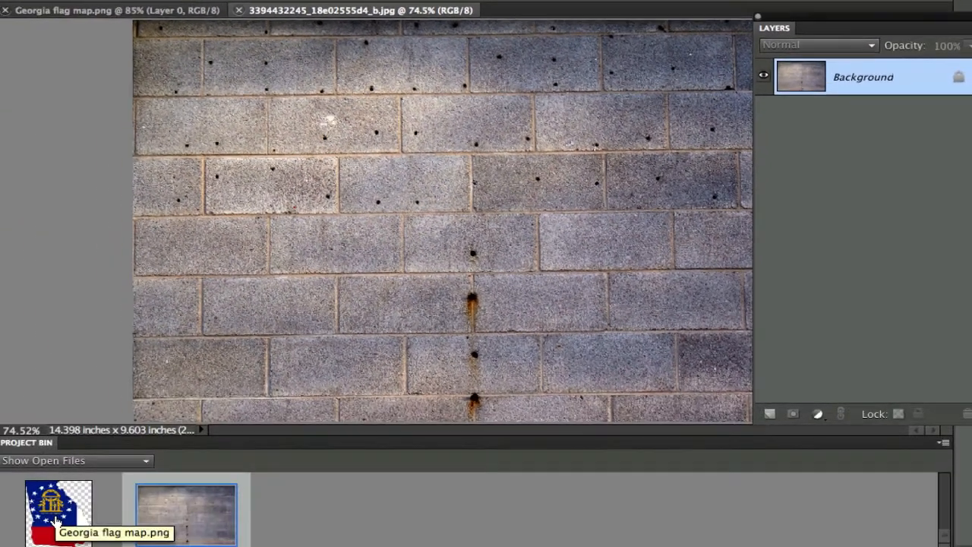
left_click(58, 514)
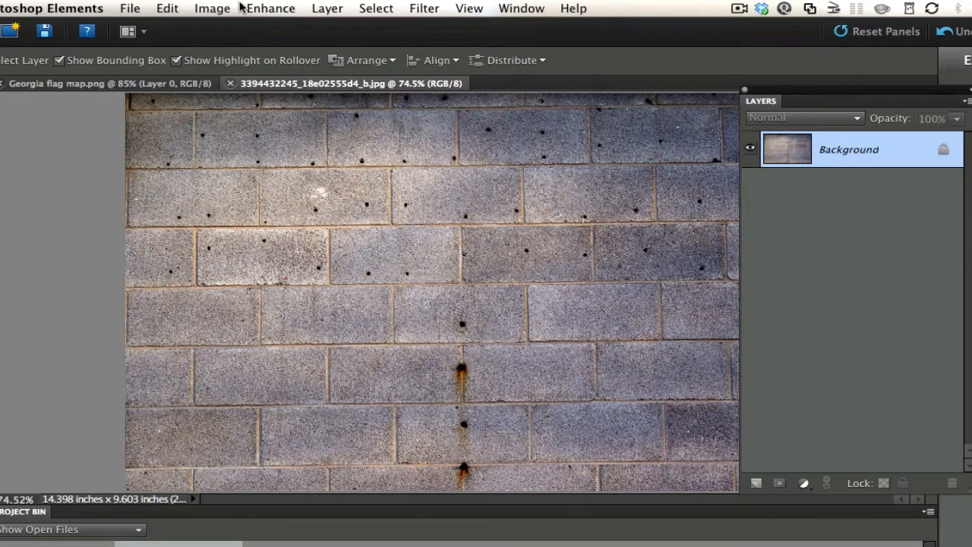
Step: Start Convert to Black and White and settle on the Infrared Effect style after previewing others
left_click(271, 9)
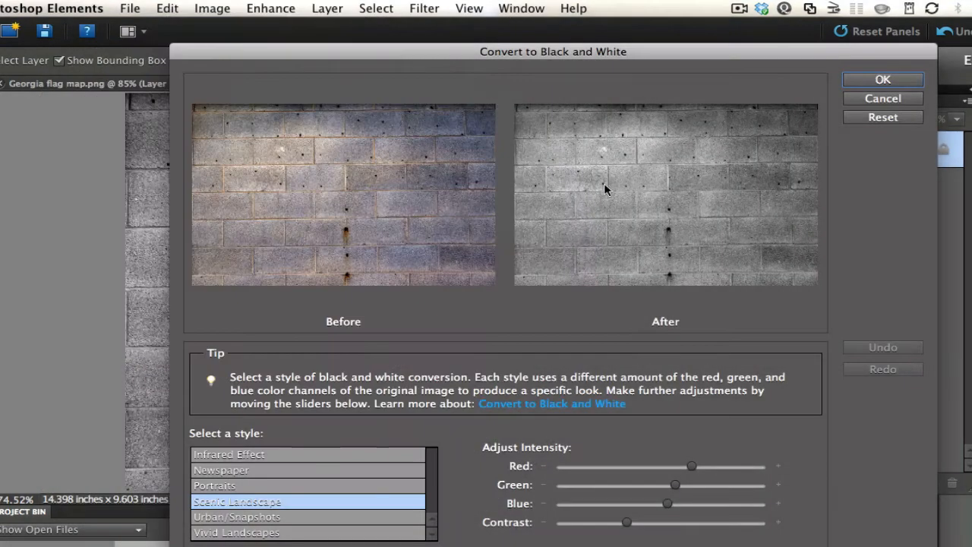
mouse_move(641, 243)
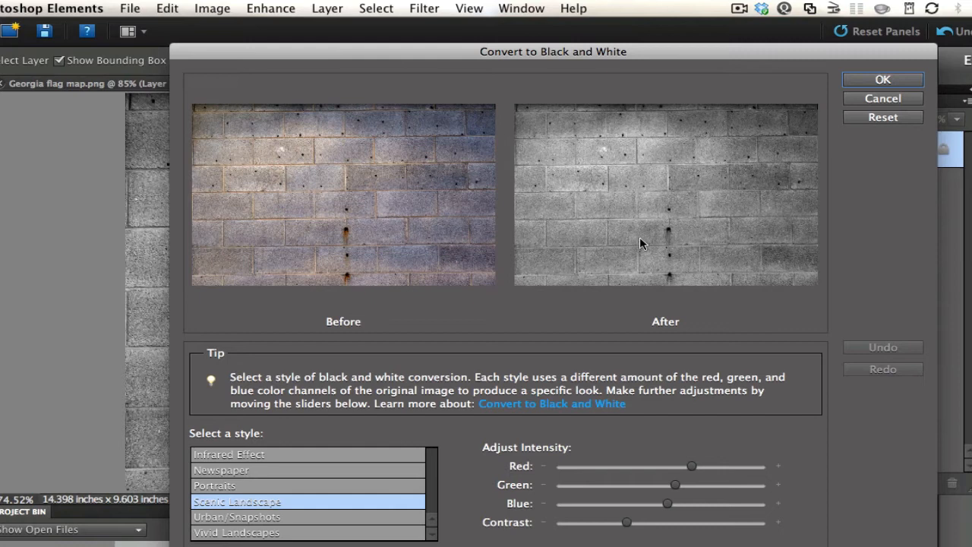
mouse_move(676, 150)
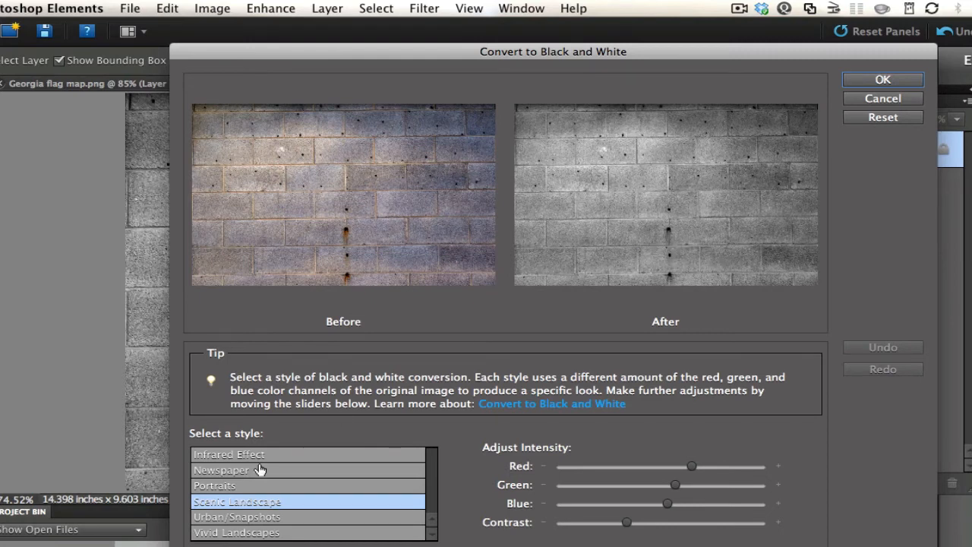
left_click(237, 532)
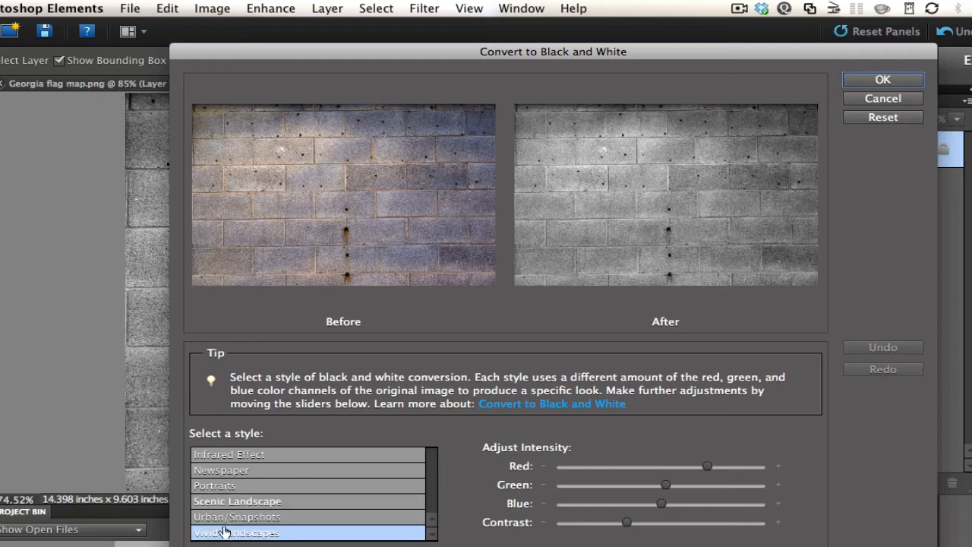
left_click(237, 517)
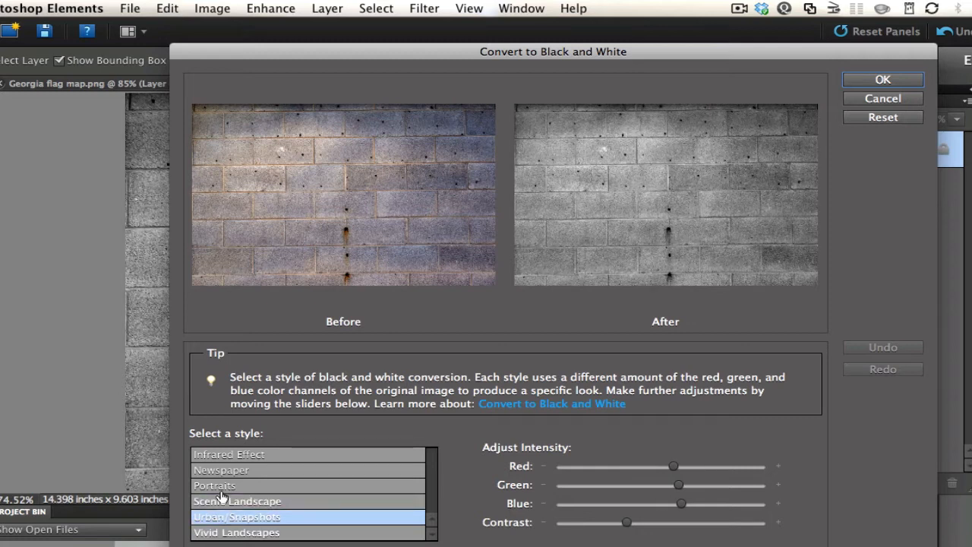
left_click(216, 486)
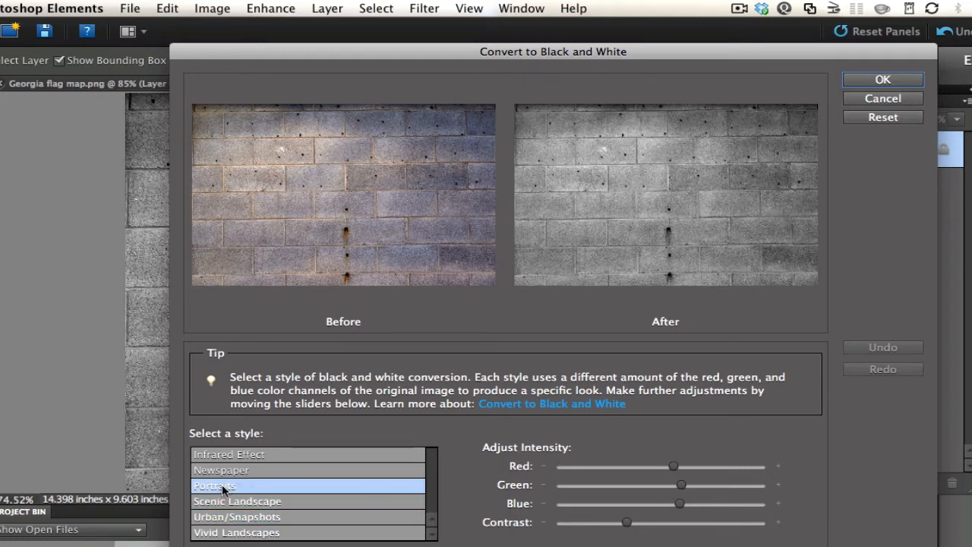
left_click(222, 471)
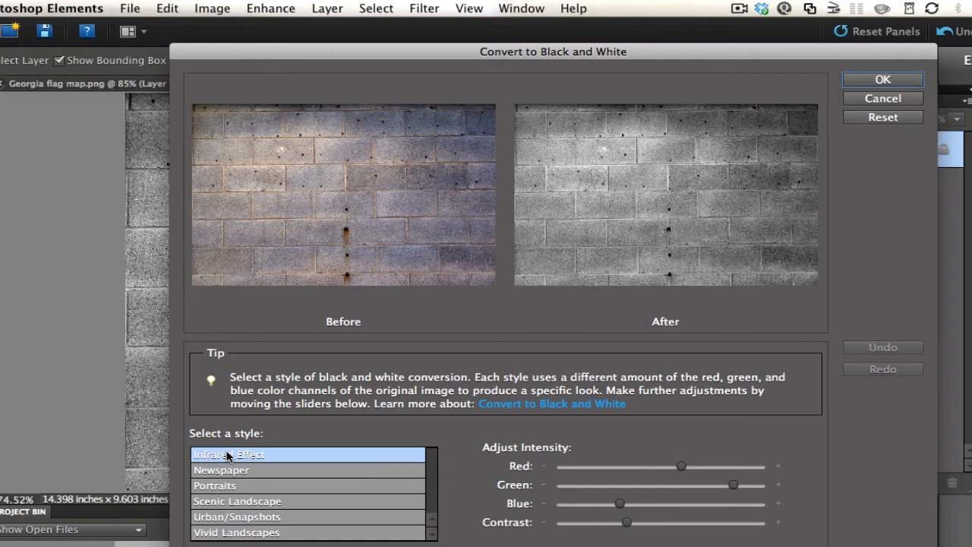
mouse_move(613, 240)
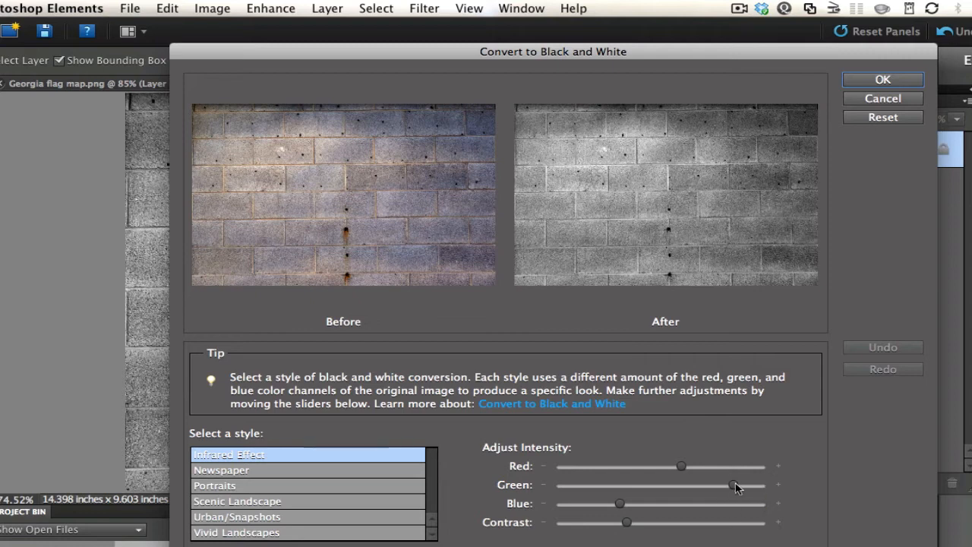
Step: Raise the Green intensity slider and apply the black-and-white conversion
left_click_drag(735, 486, 756, 486)
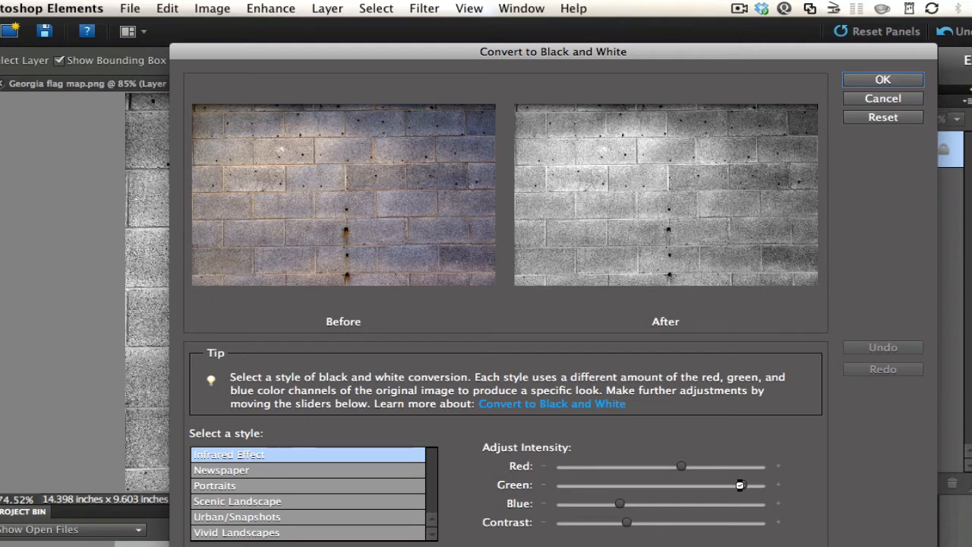
left_click_drag(742, 485, 744, 485)
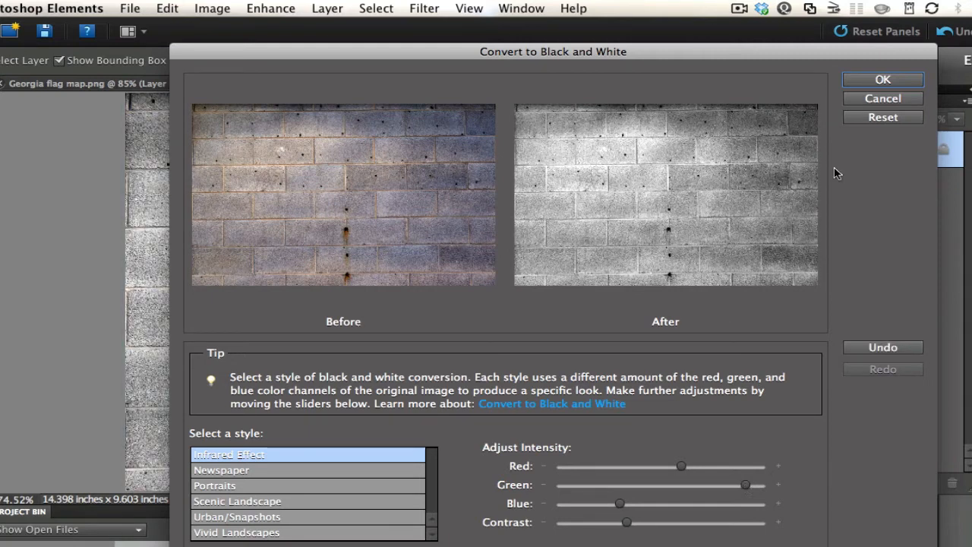
left_click(883, 79)
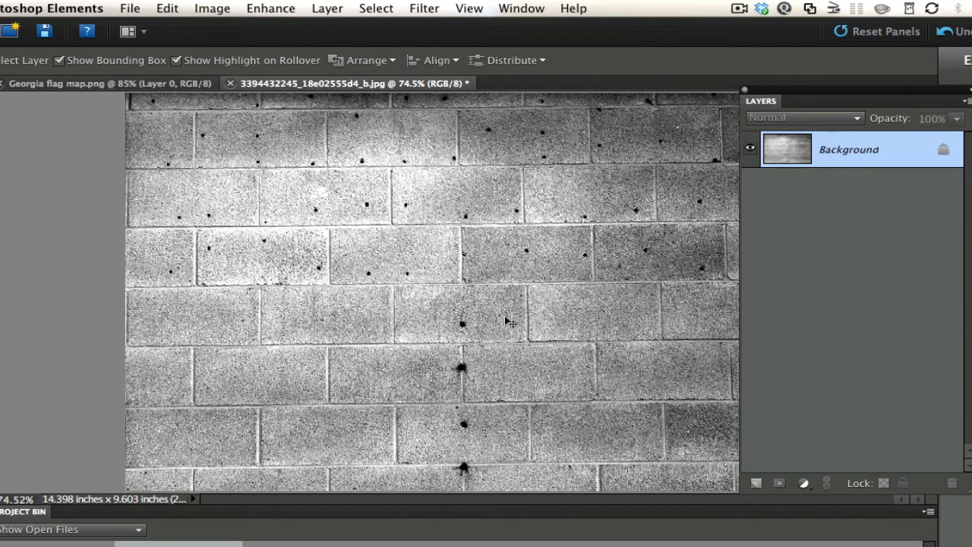
Step: Save As in Photoshop format, named Contrast.psd with Desktop as the destination
left_click(131, 9)
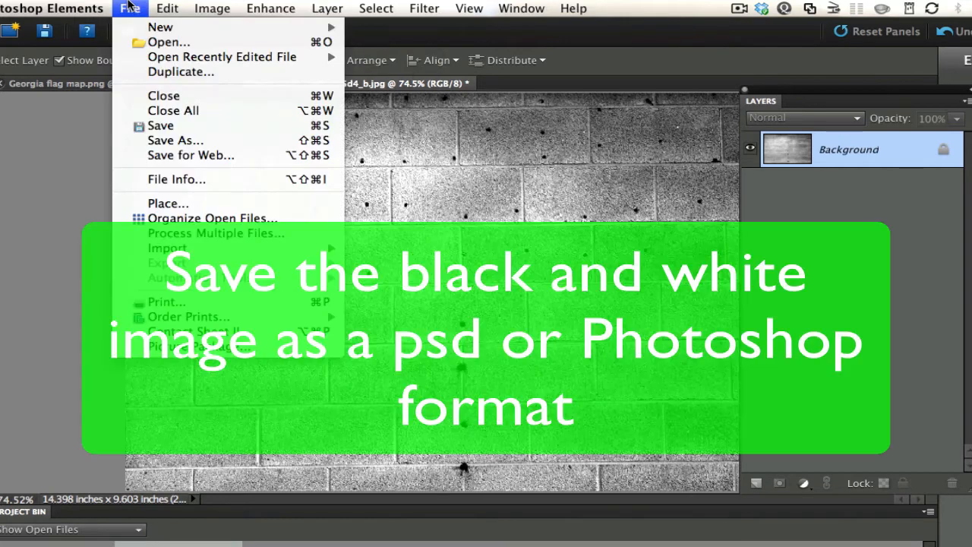
left_click(177, 140)
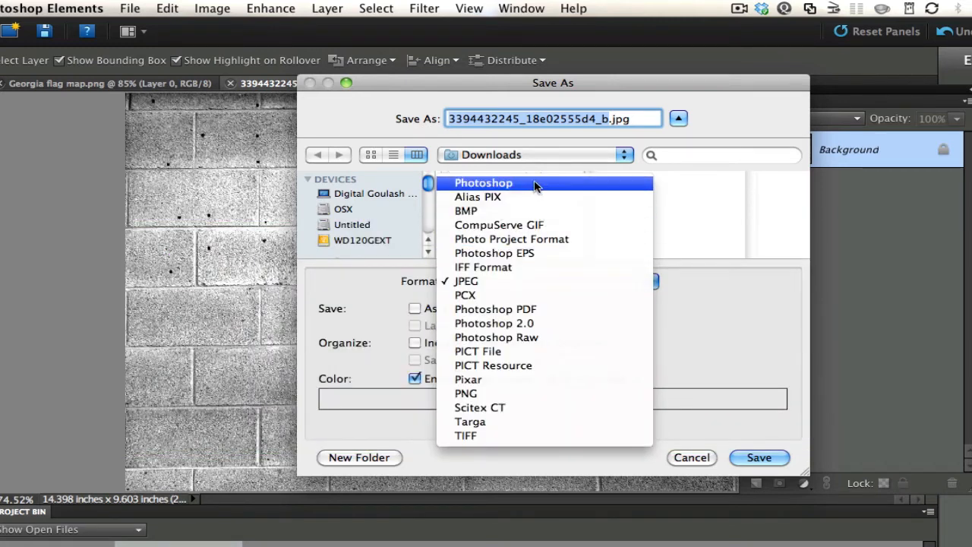
left_click(483, 183)
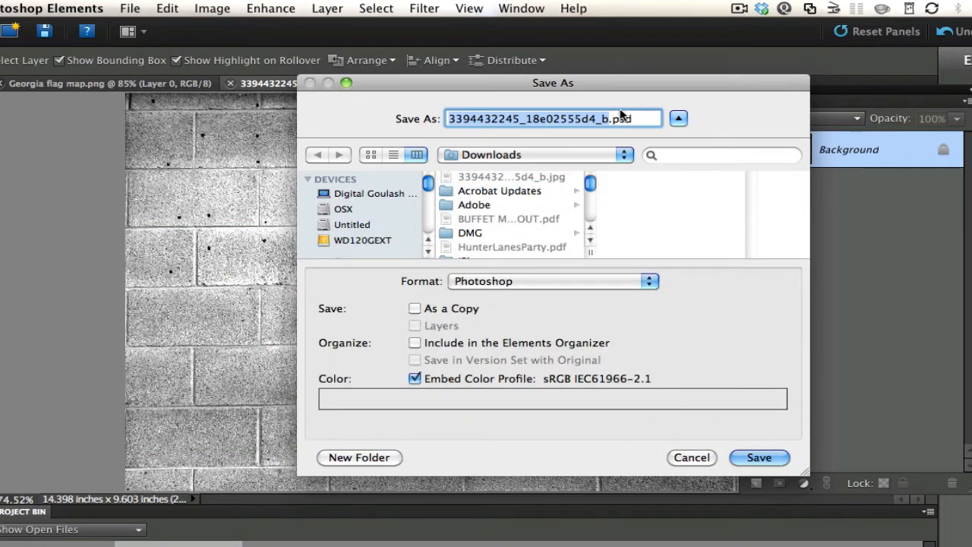
type("Contrast.psd")
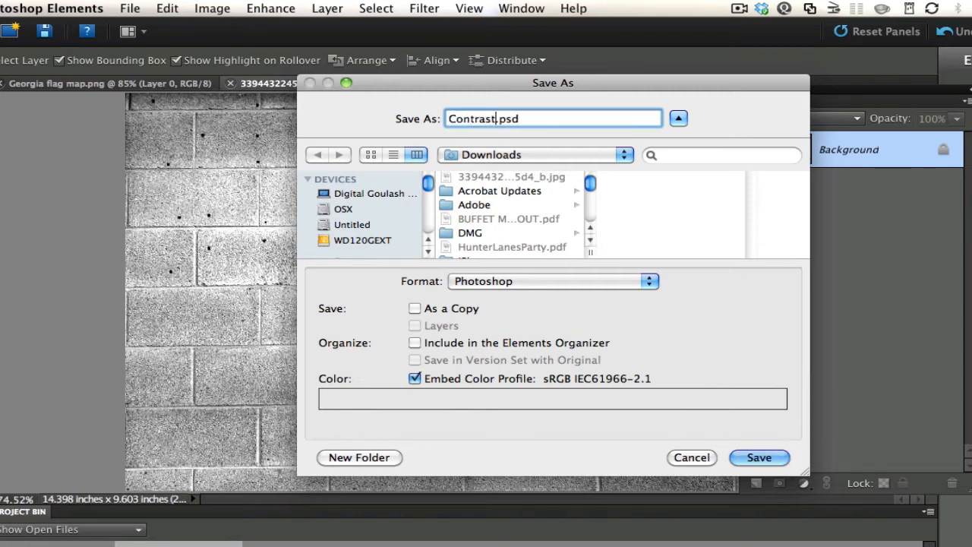
mouse_move(395, 231)
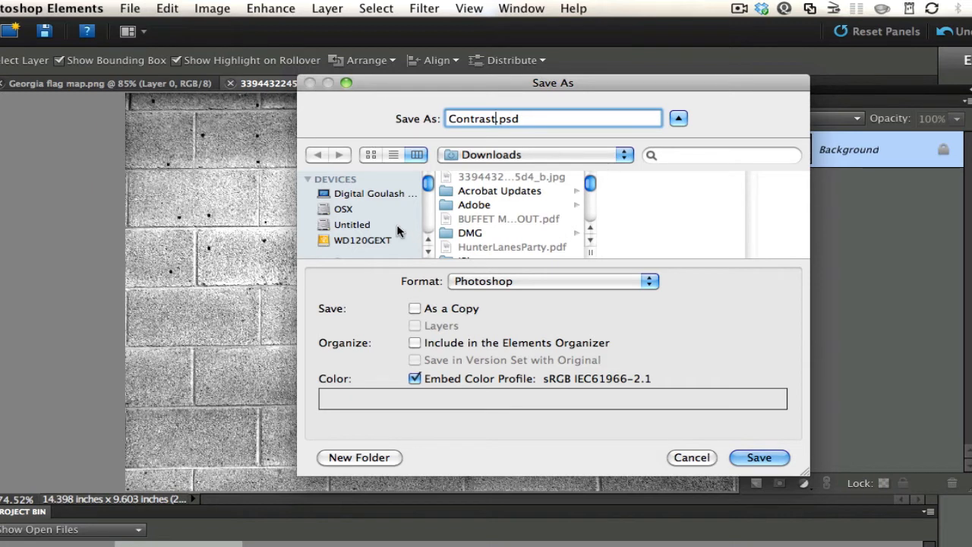
left_click(354, 204)
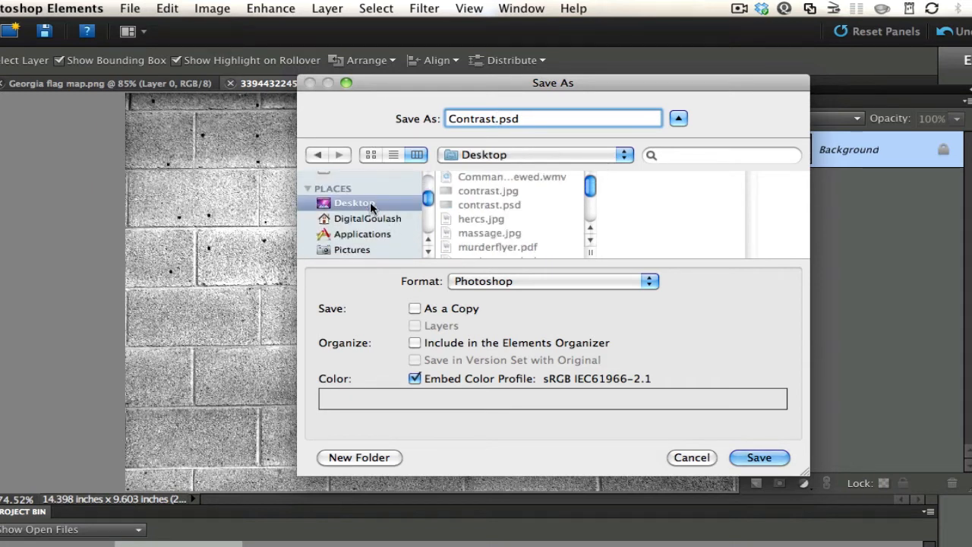
mouse_move(507, 210)
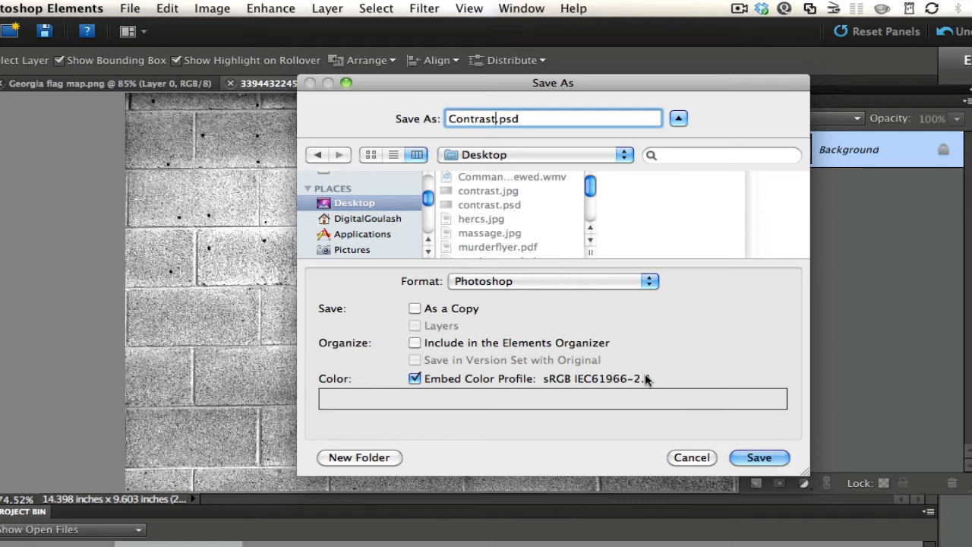
mouse_move(691, 441)
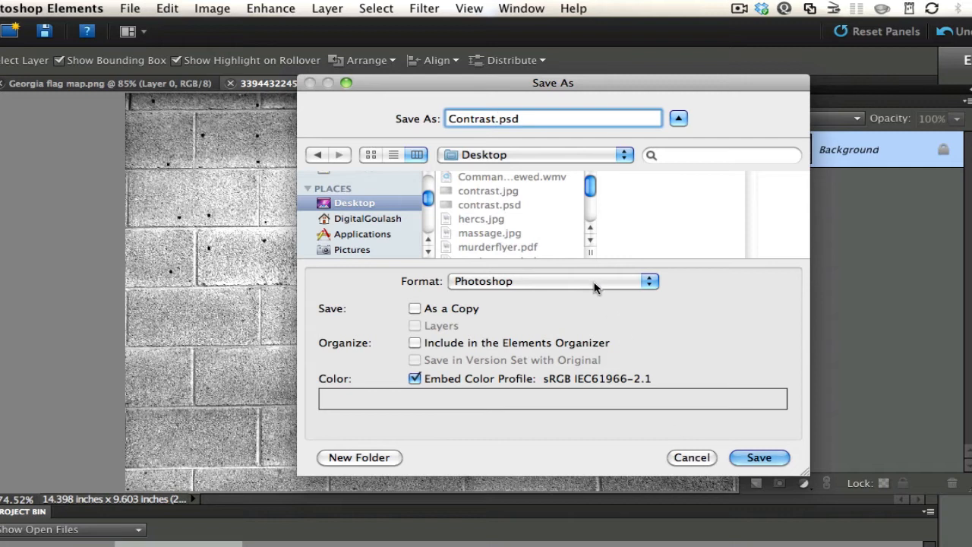
mouse_move(691, 457)
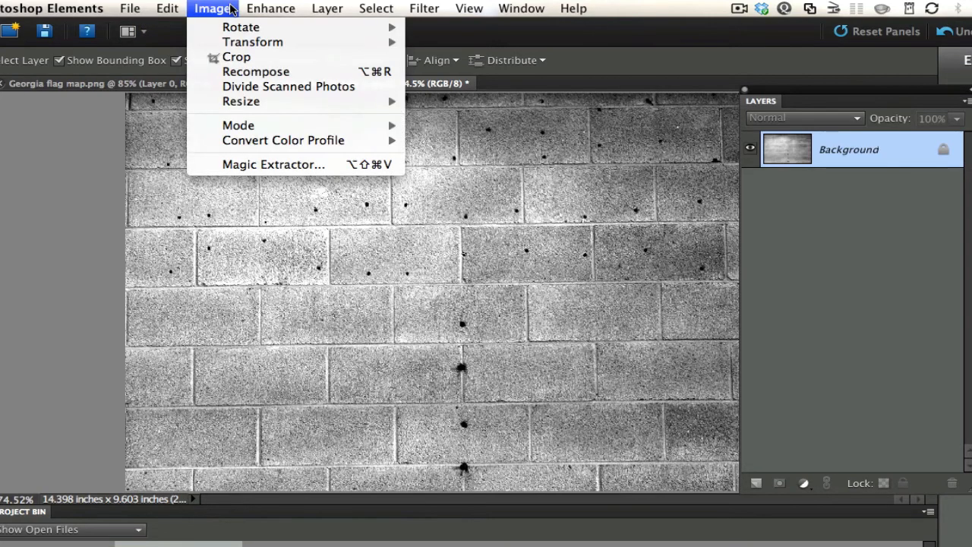
Step: Drag the Georgia flag map from the Project Bin onto the colour wall photo
left_click(168, 9)
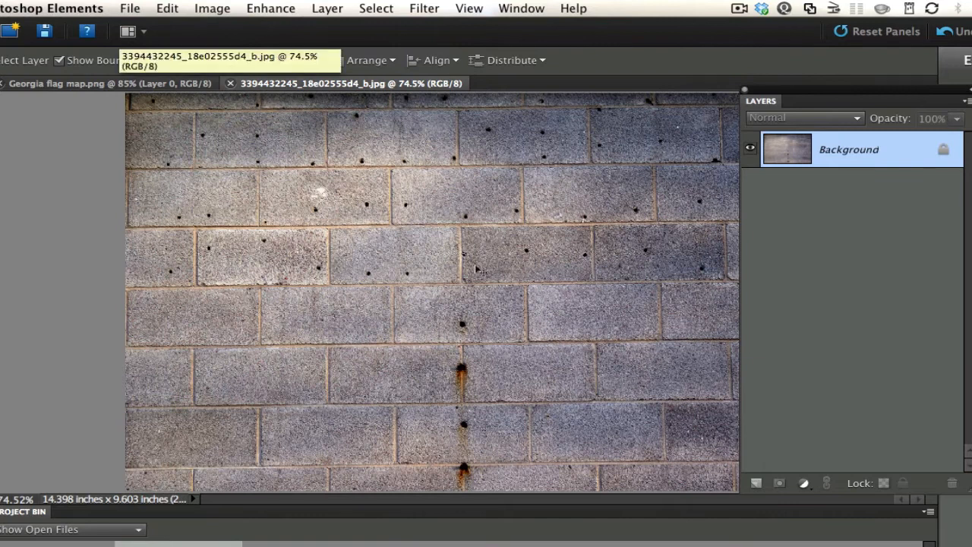
mouse_move(234, 346)
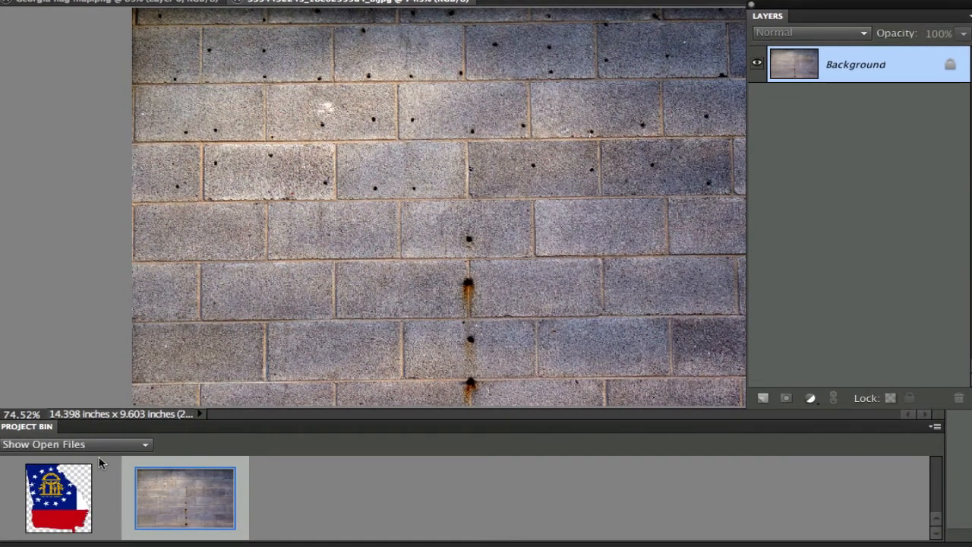
left_click(58, 498)
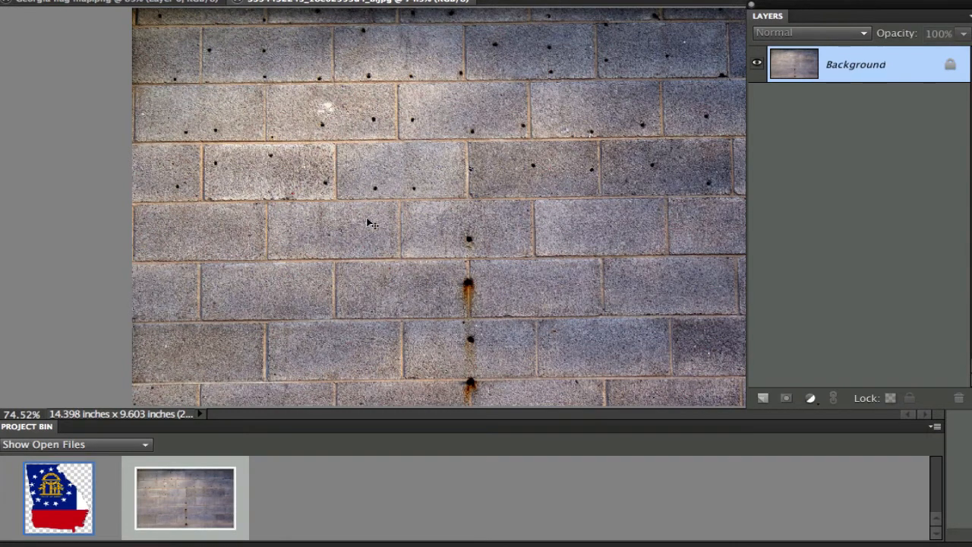
mouse_move(59, 486)
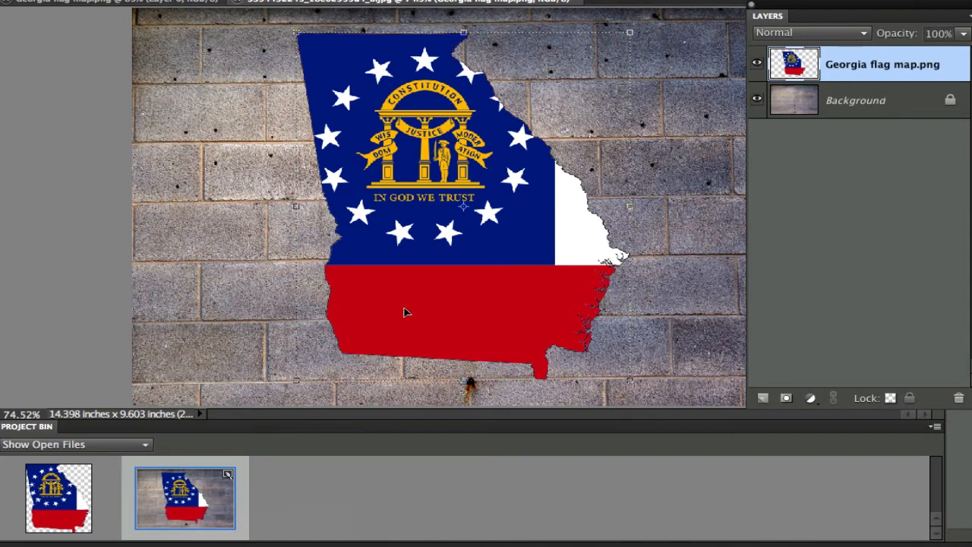
mouse_move(429, 146)
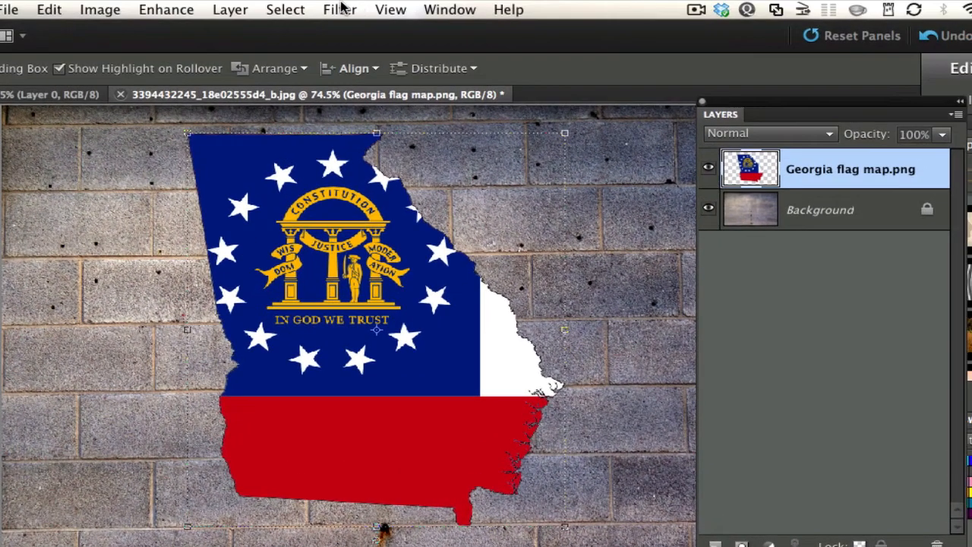
Step: Choose Filter > Distort > Displace and set horizontal and vertical scale to 2
left_click(341, 9)
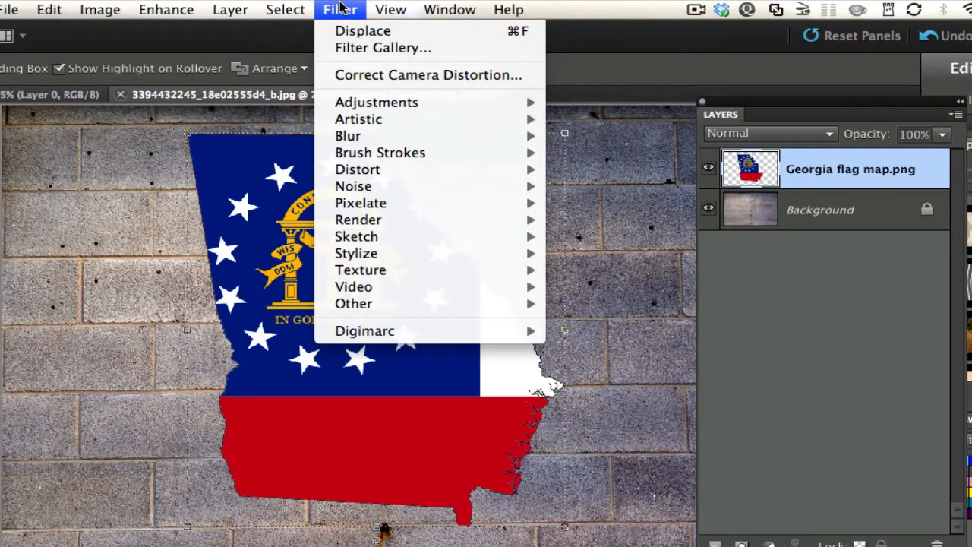
mouse_move(357, 170)
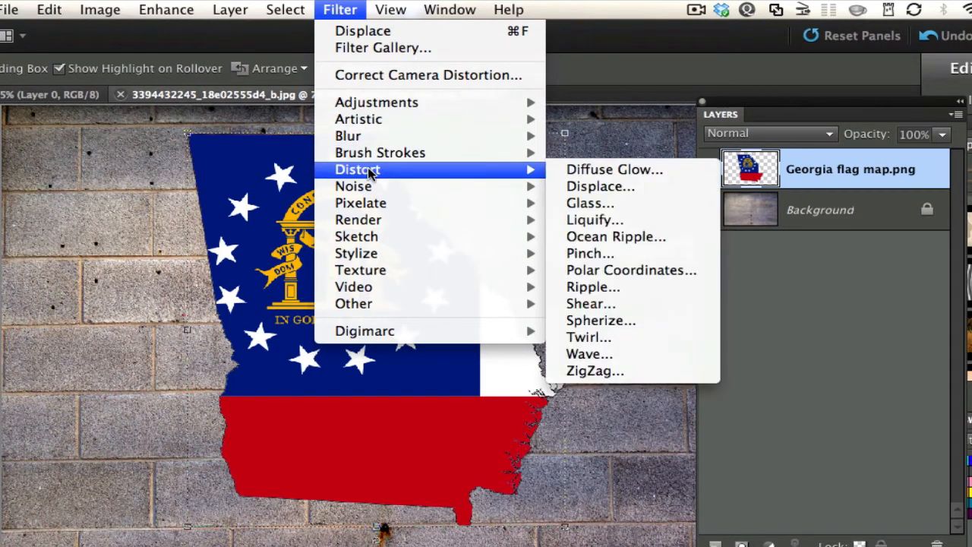
mouse_move(600, 185)
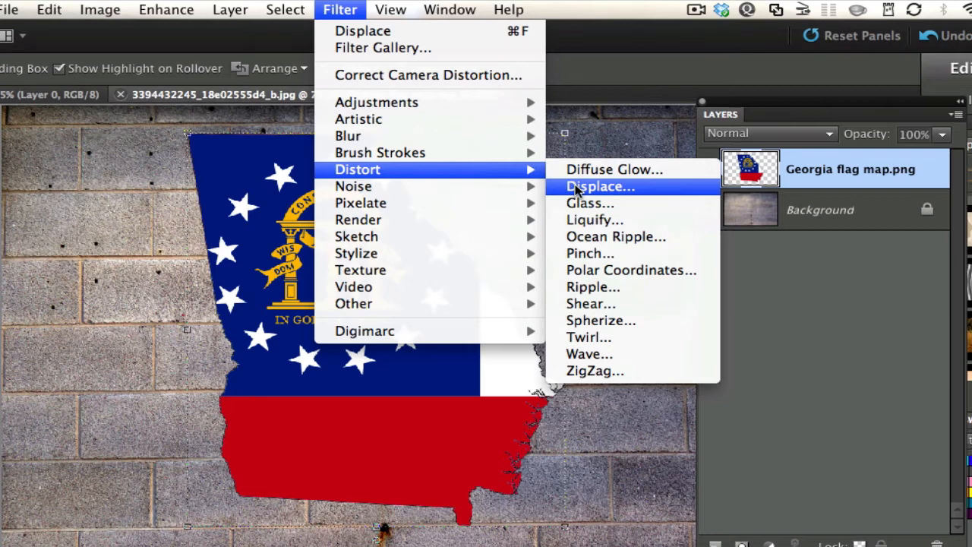
left_click(600, 185)
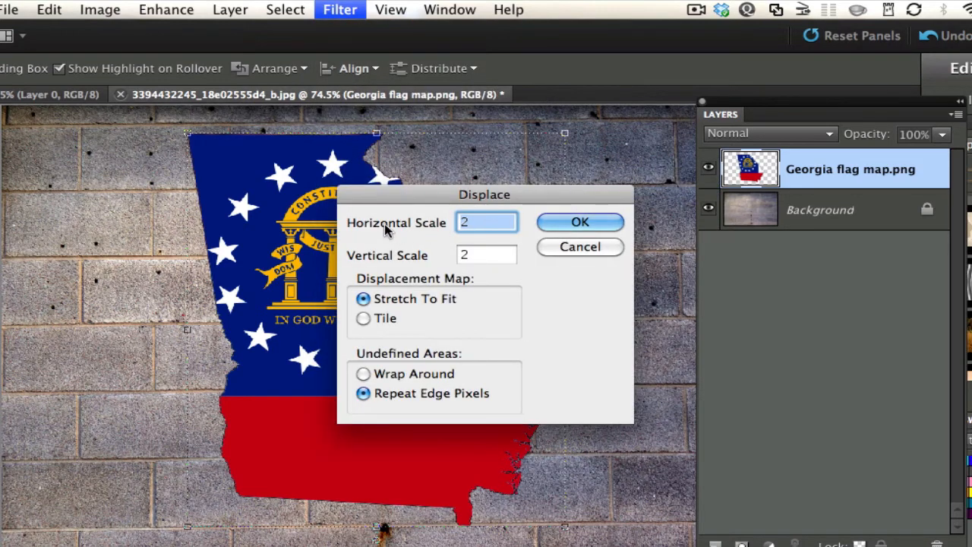
mouse_move(401, 240)
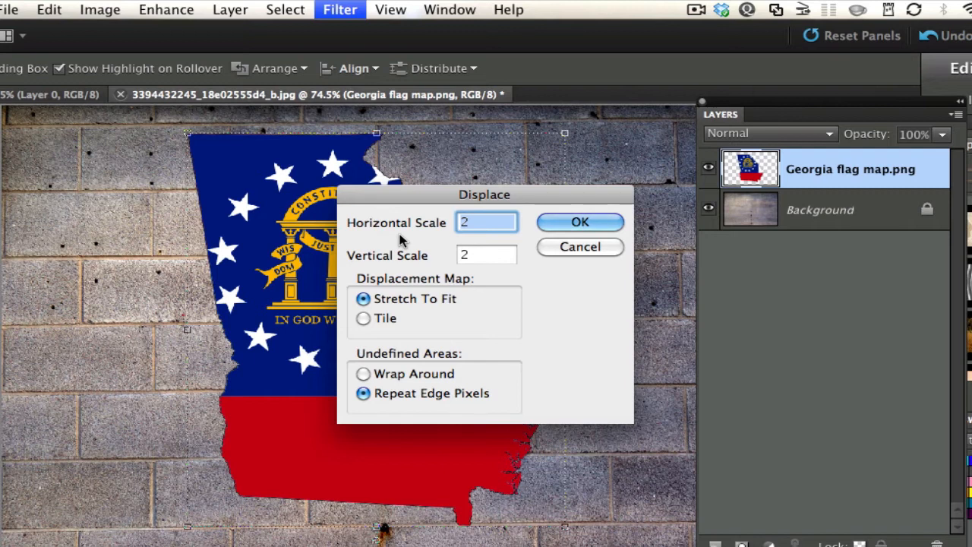
mouse_move(404, 226)
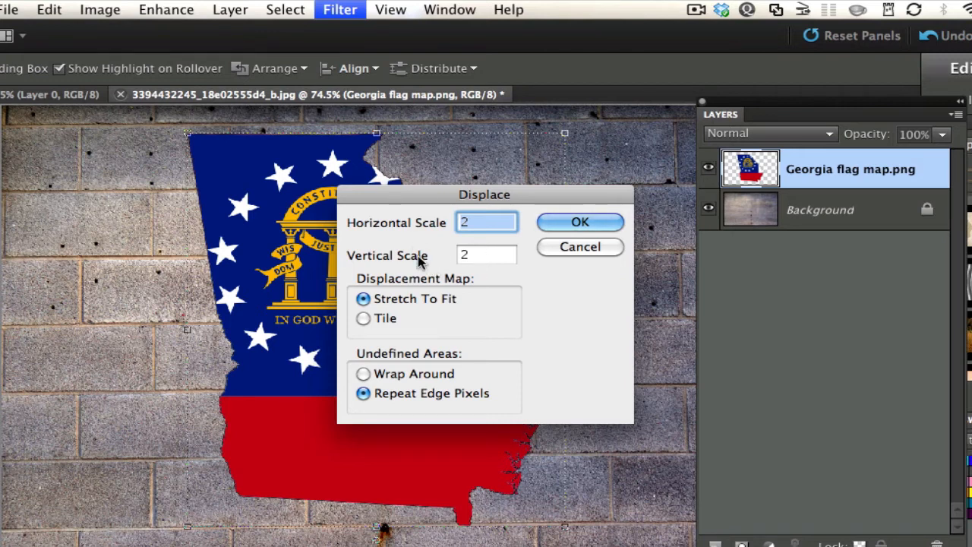
mouse_move(182, 173)
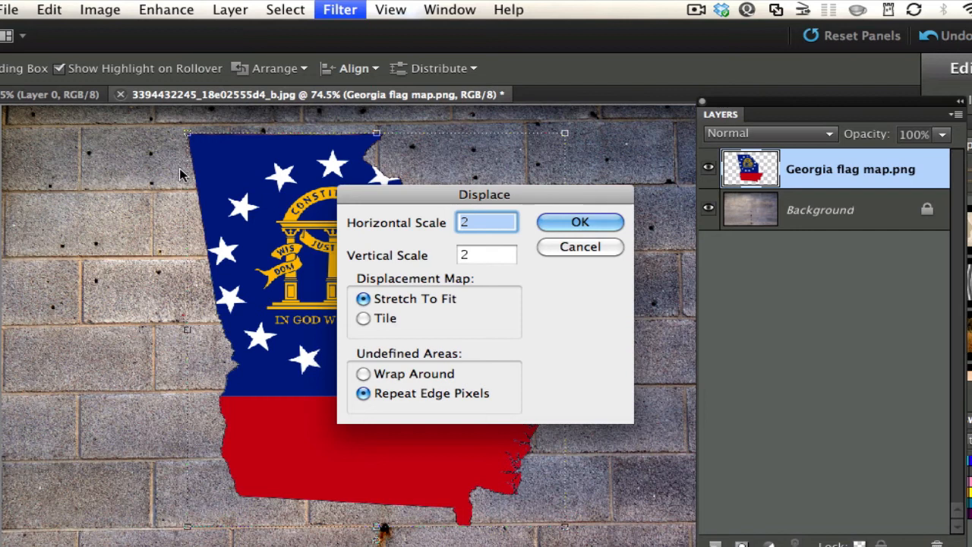
mouse_move(131, 188)
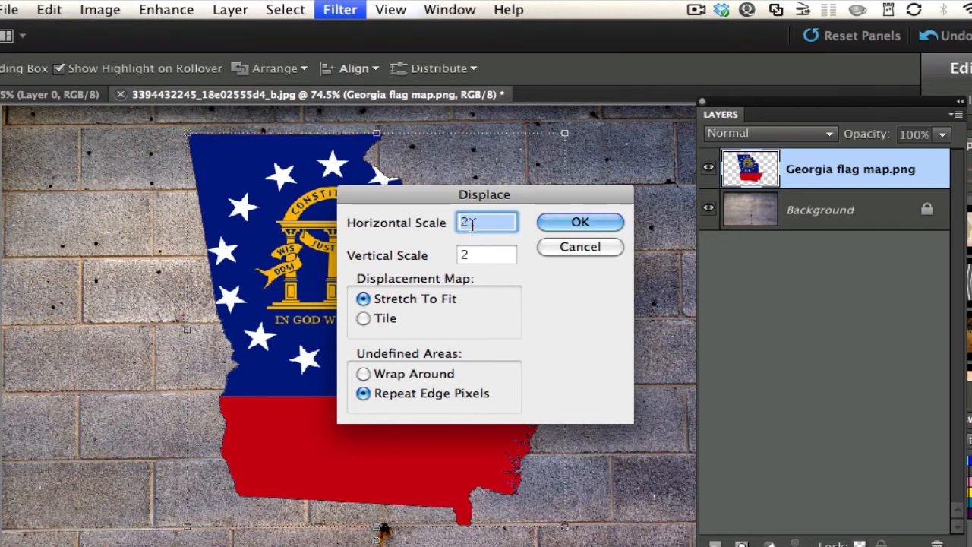
left_click(486, 255)
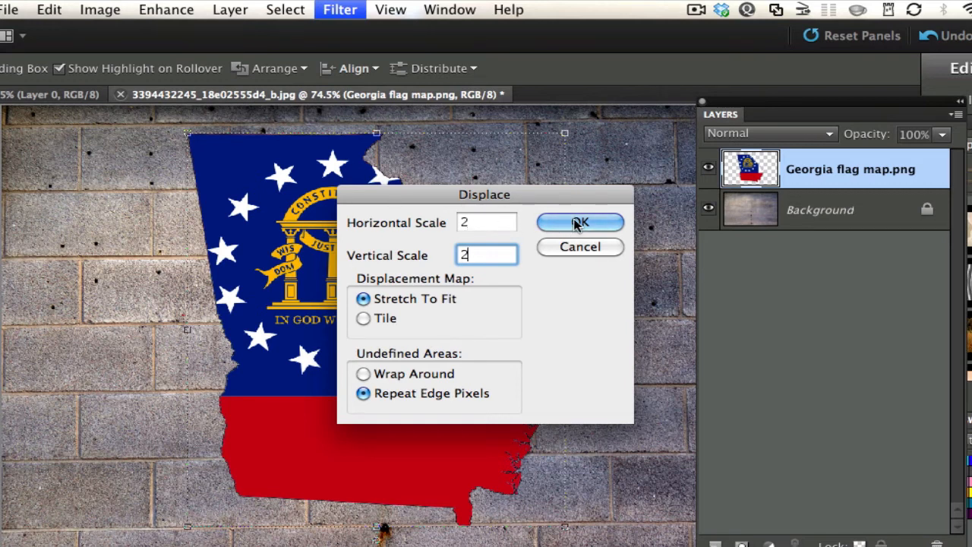
mouse_move(442, 313)
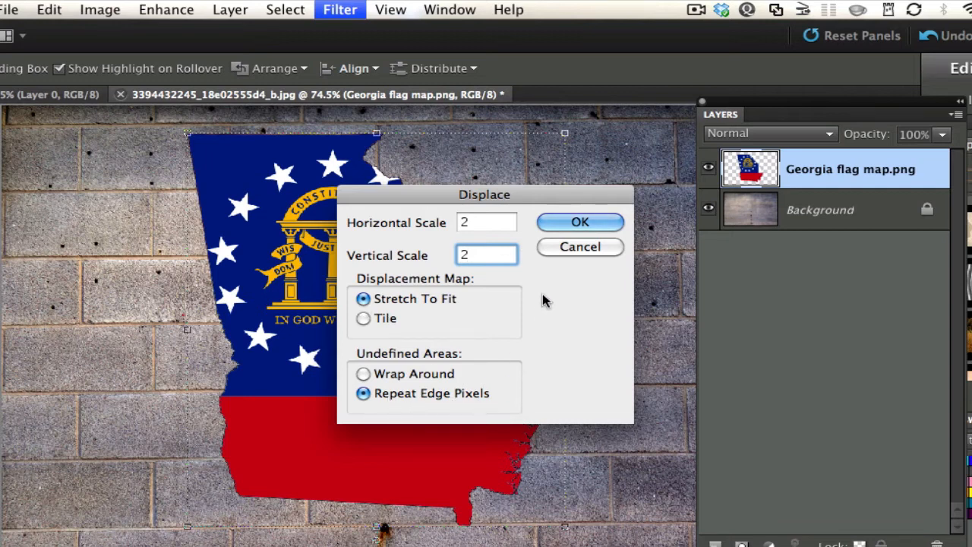
Step: Confirm Displace and use contrast.psd from the Desktop as the displacement map
left_click(580, 221)
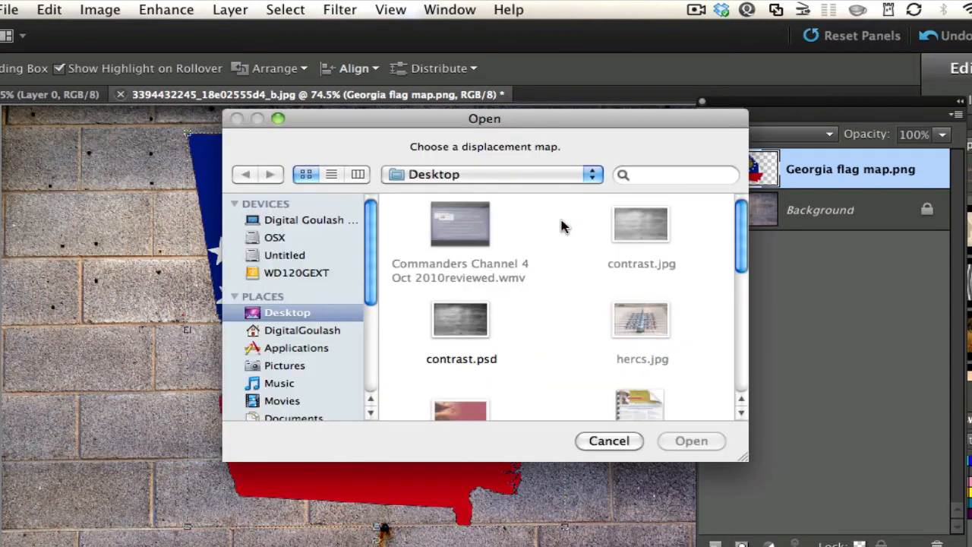
mouse_move(433, 151)
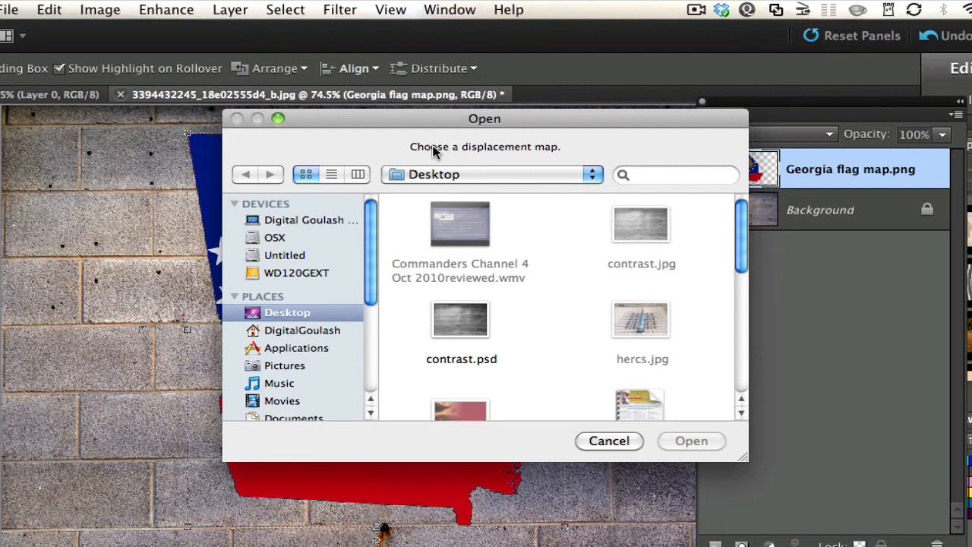
mouse_move(340, 318)
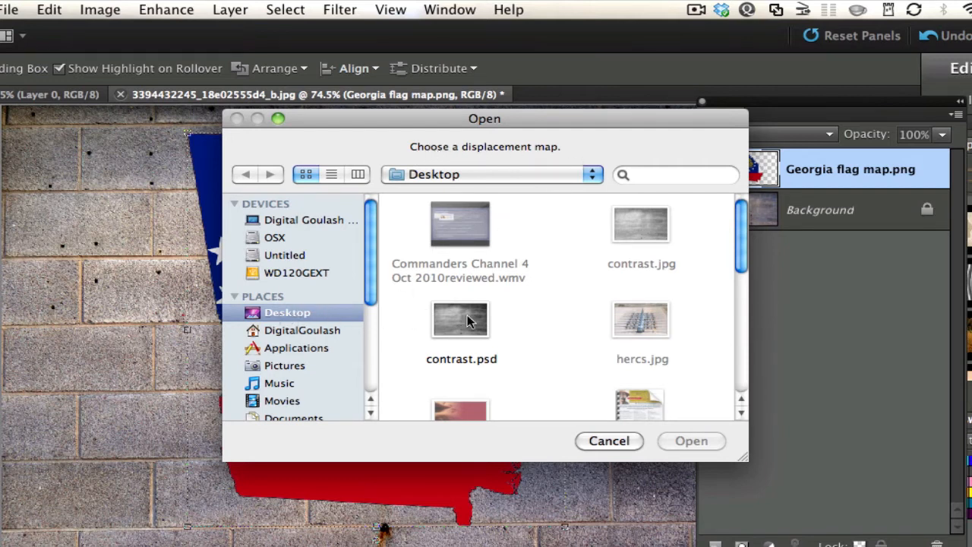
left_click(462, 319)
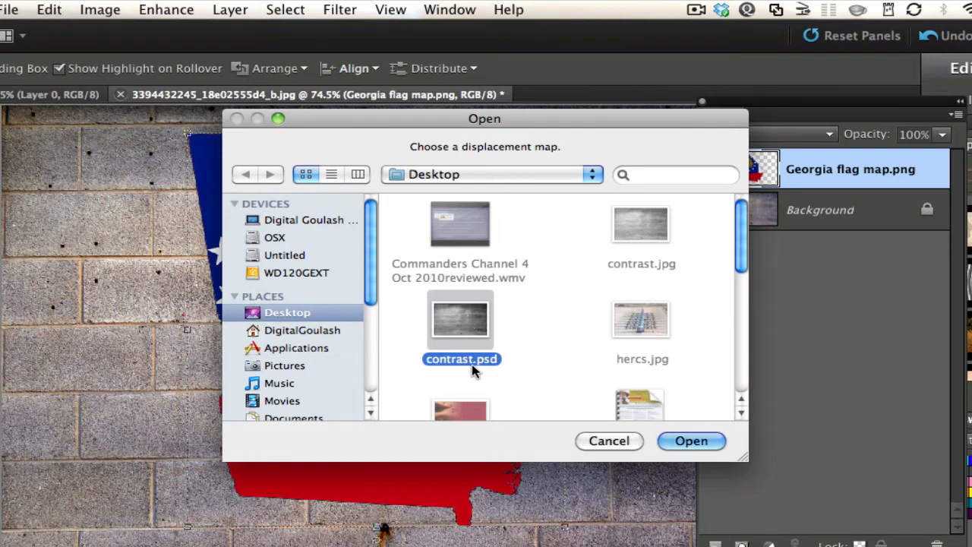
left_click(690, 440)
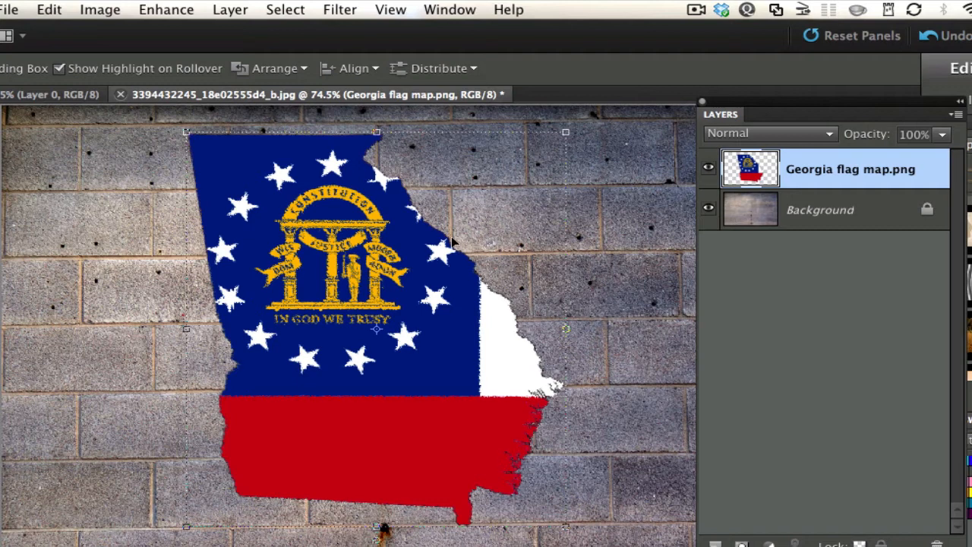
mouse_move(204, 286)
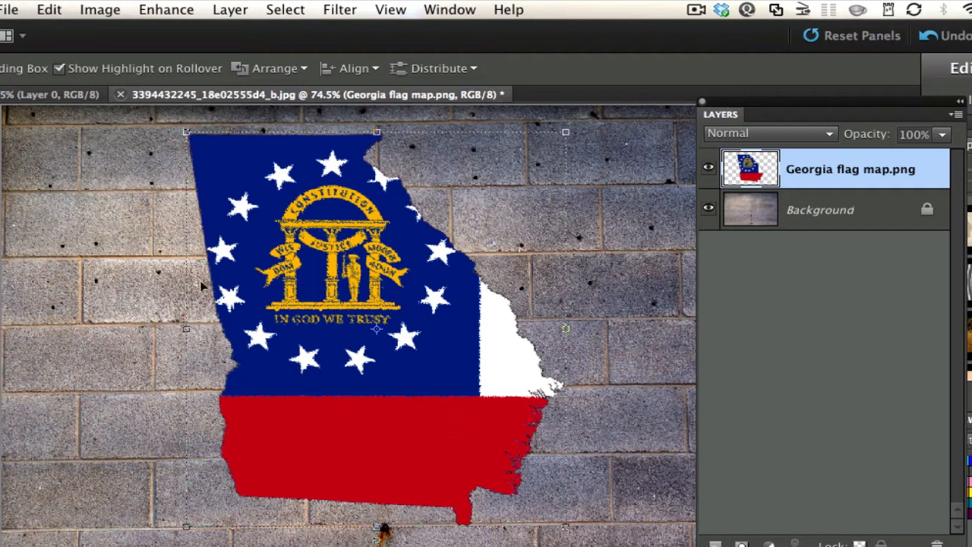
mouse_move(322, 203)
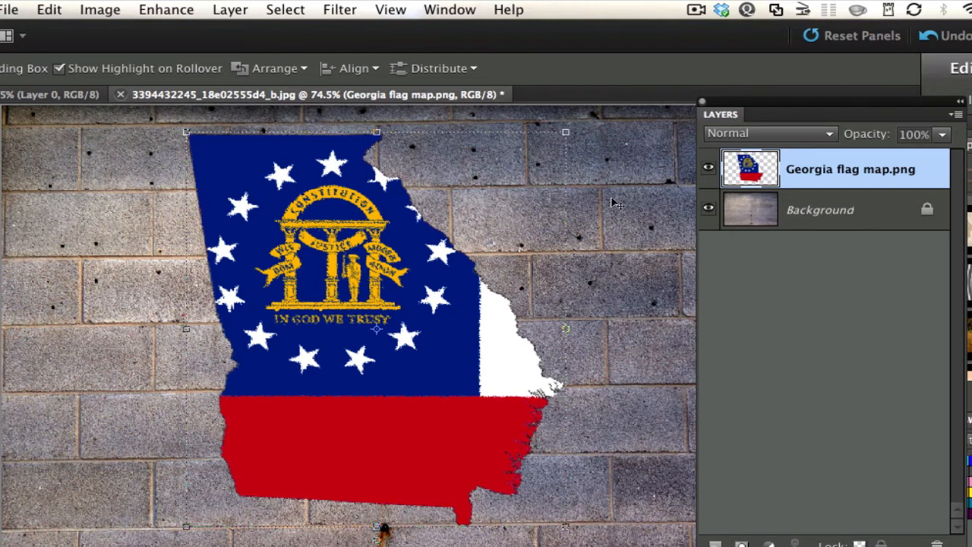
mouse_move(728, 116)
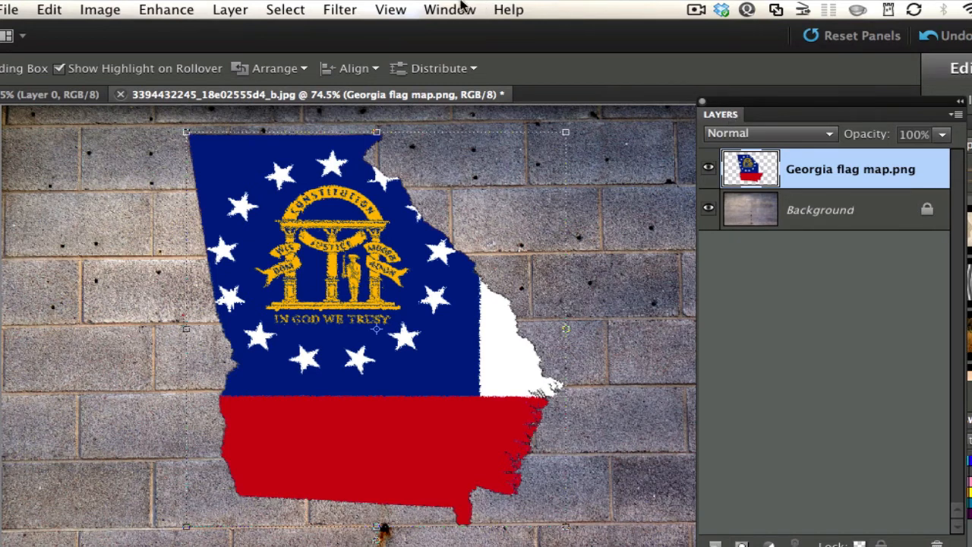
left_click(450, 9)
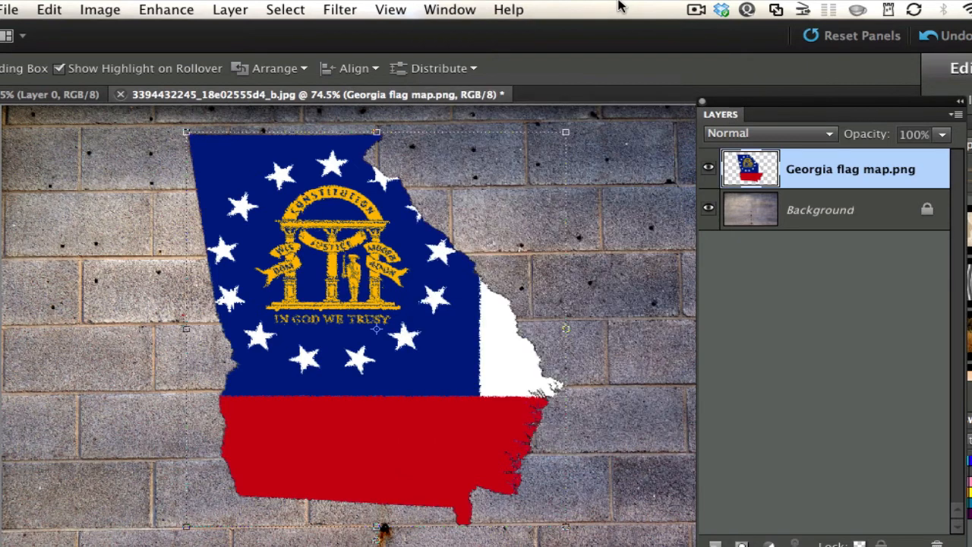
mouse_move(775, 151)
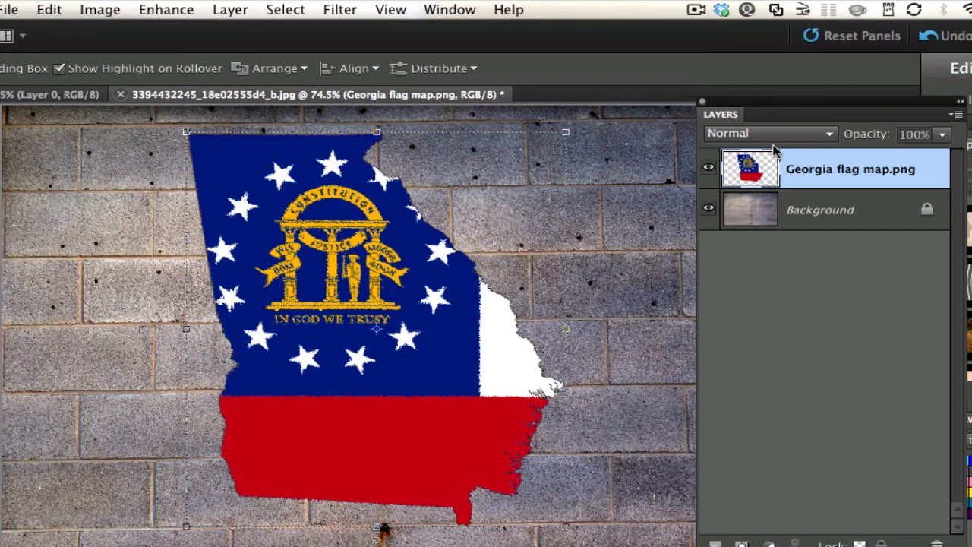
mouse_move(814, 145)
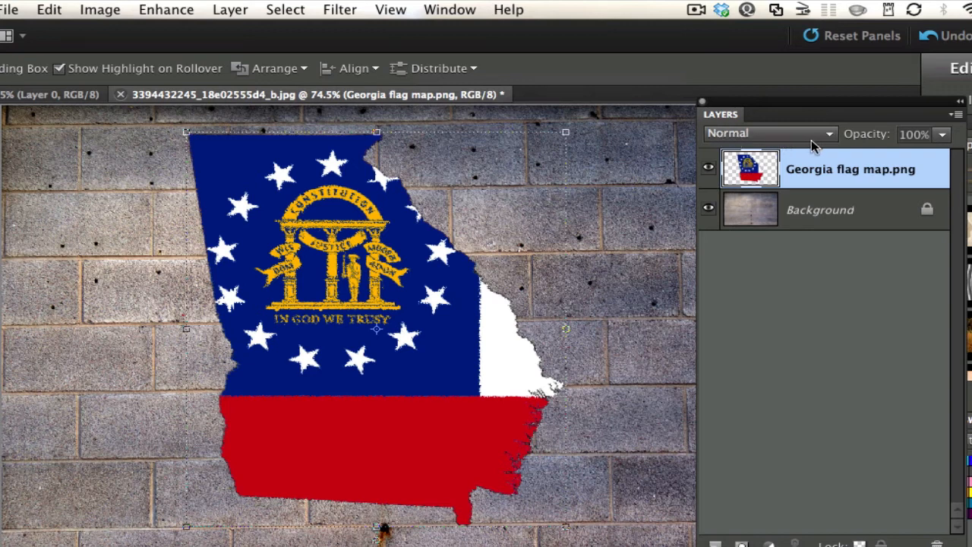
mouse_move(827, 135)
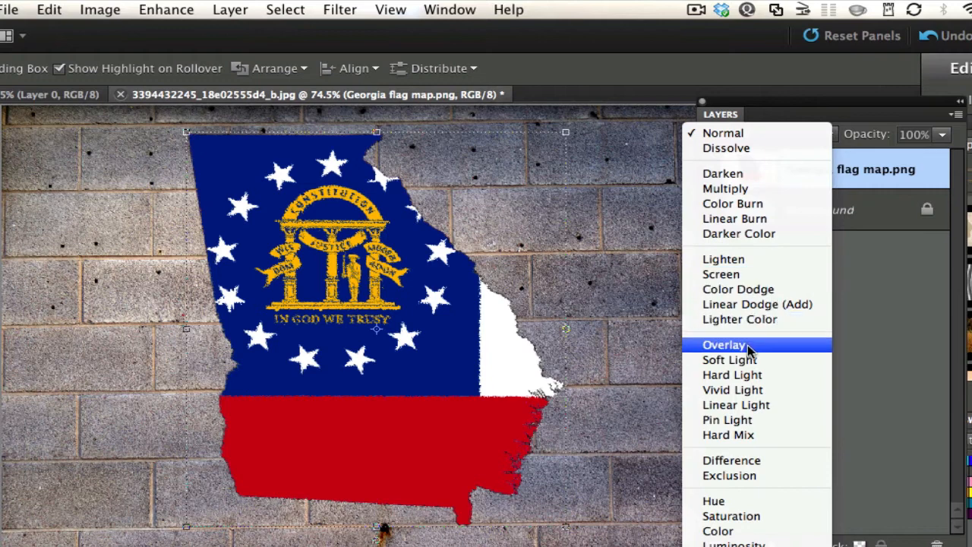
Step: Set the flag map layer to Overlay and reopen the blend mode list
left_click(724, 345)
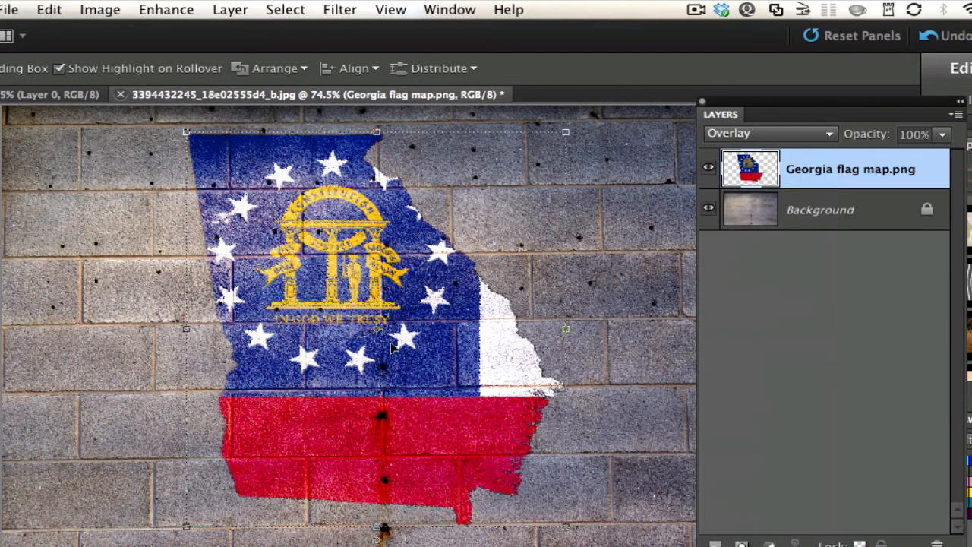
mouse_move(251, 165)
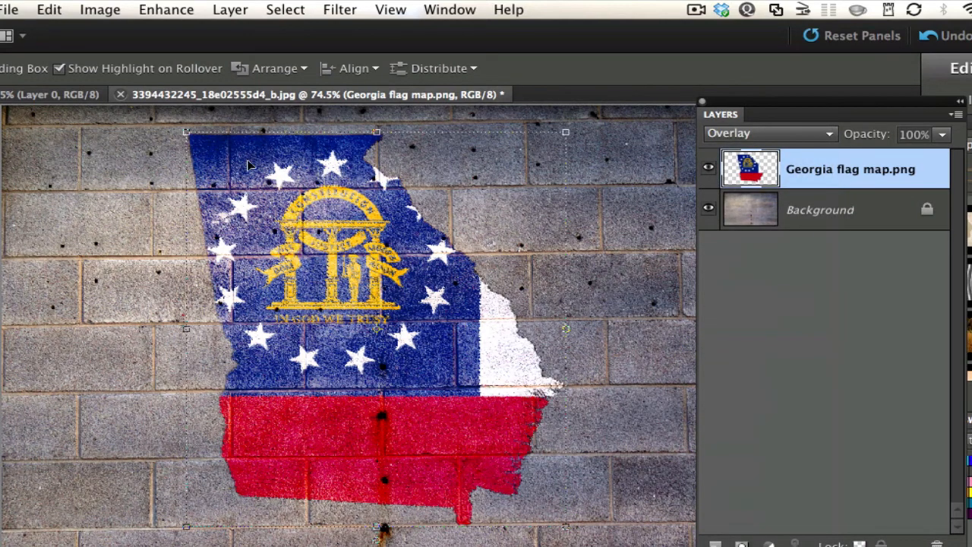
mouse_move(410, 247)
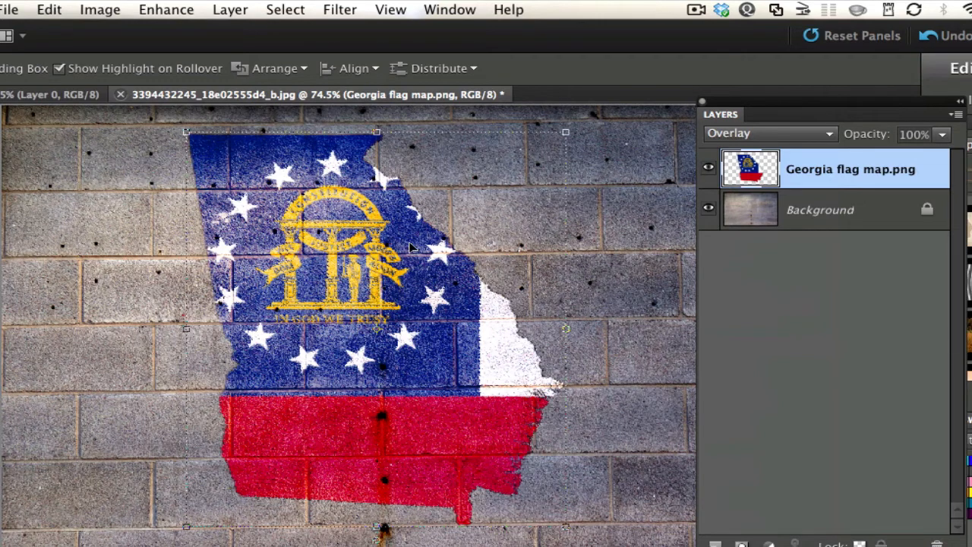
mouse_move(376, 314)
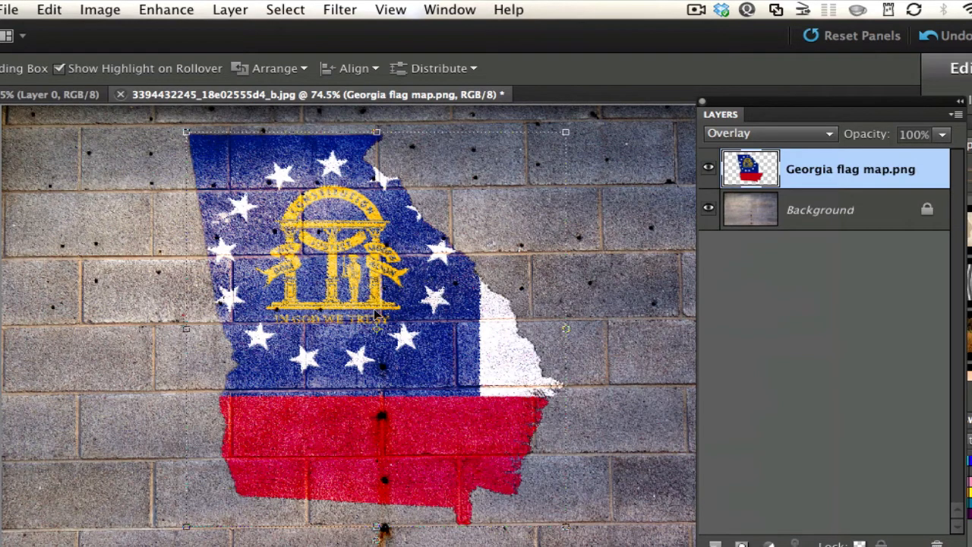
mouse_move(383, 398)
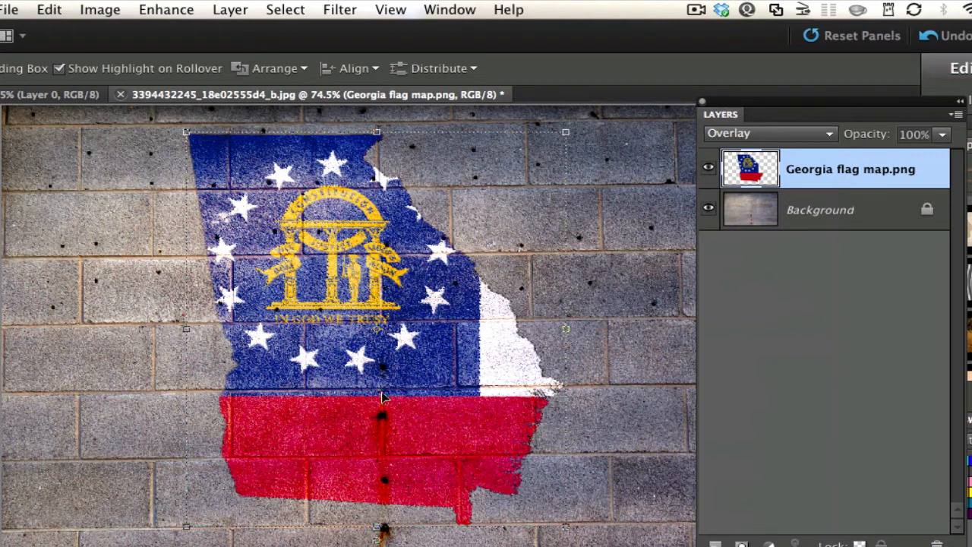
mouse_move(279, 422)
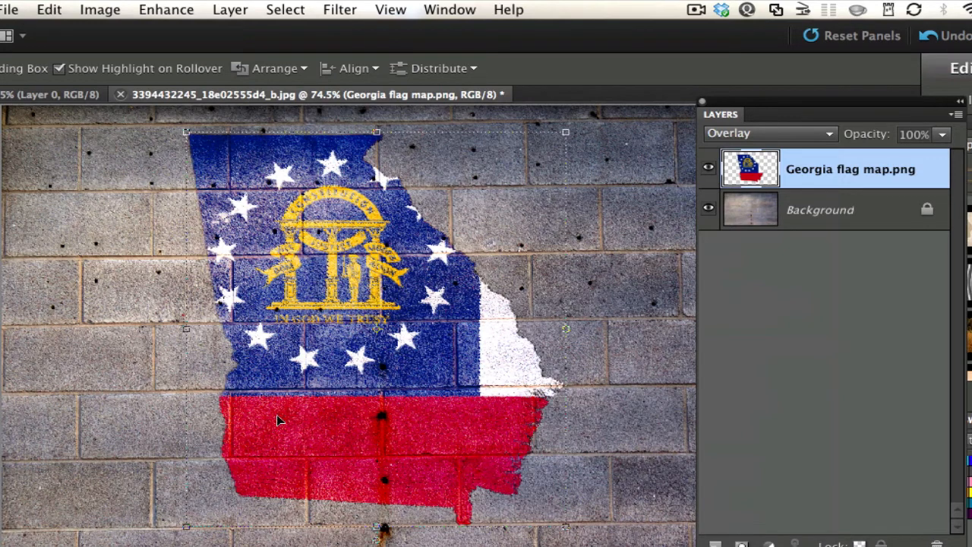
mouse_move(434, 383)
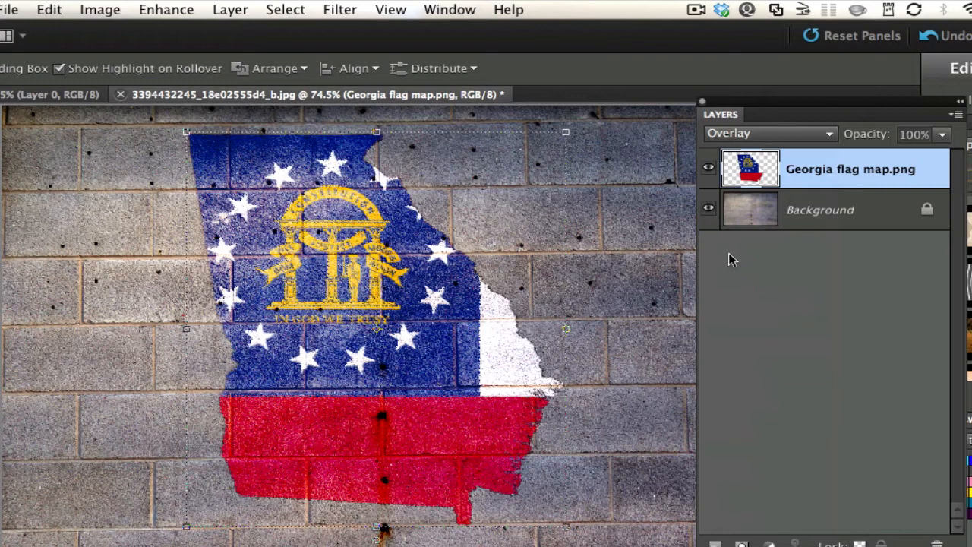
left_click(772, 134)
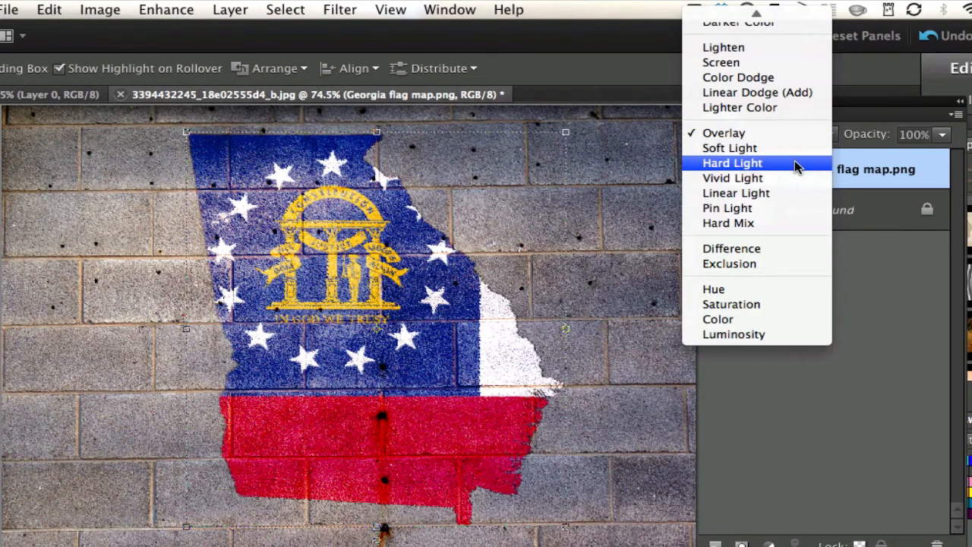
Step: Switch the flag map layer's blending to Hard Light
left_click(732, 163)
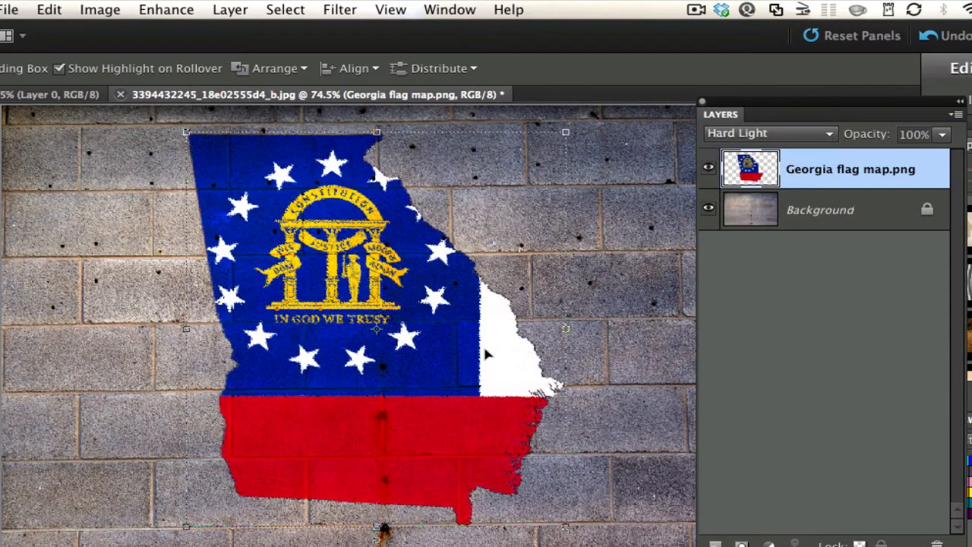
mouse_move(494, 428)
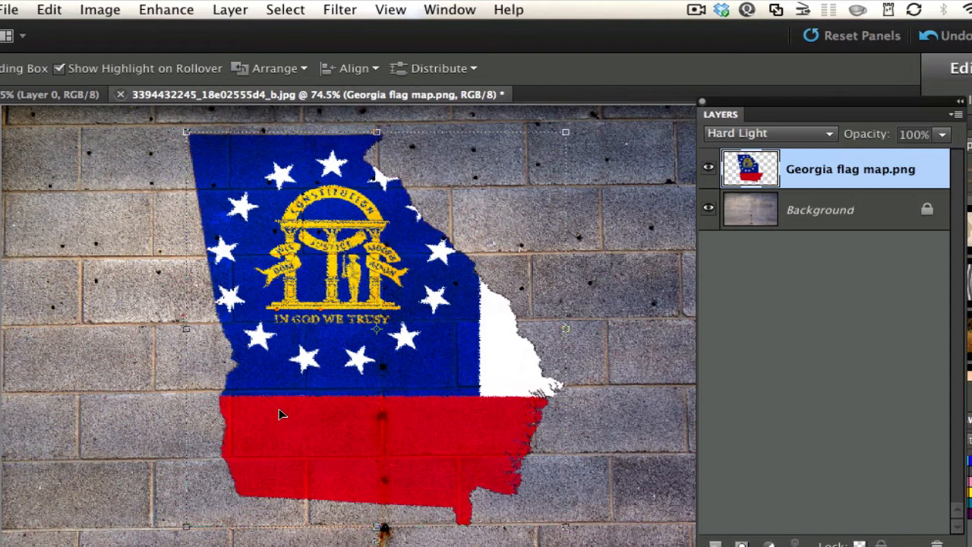
mouse_move(310, 186)
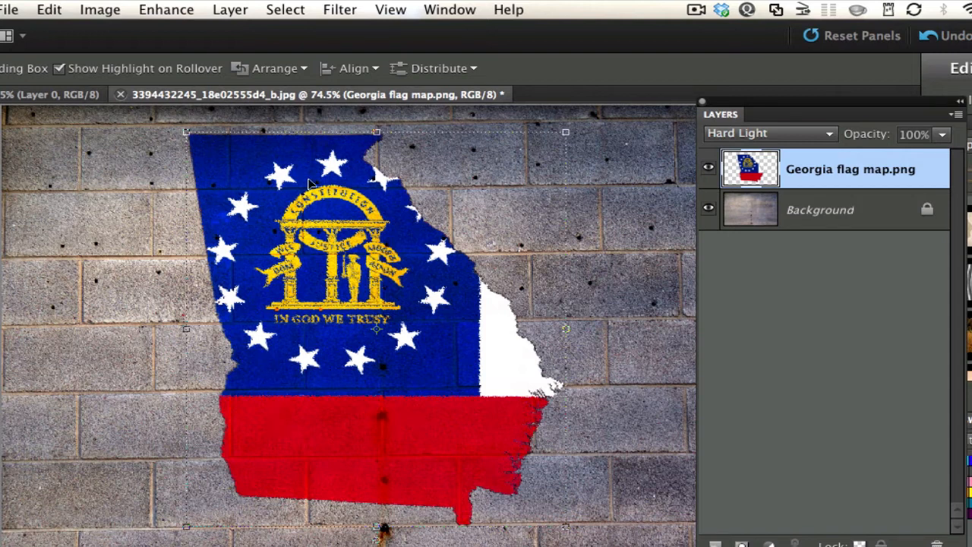
mouse_move(328, 156)
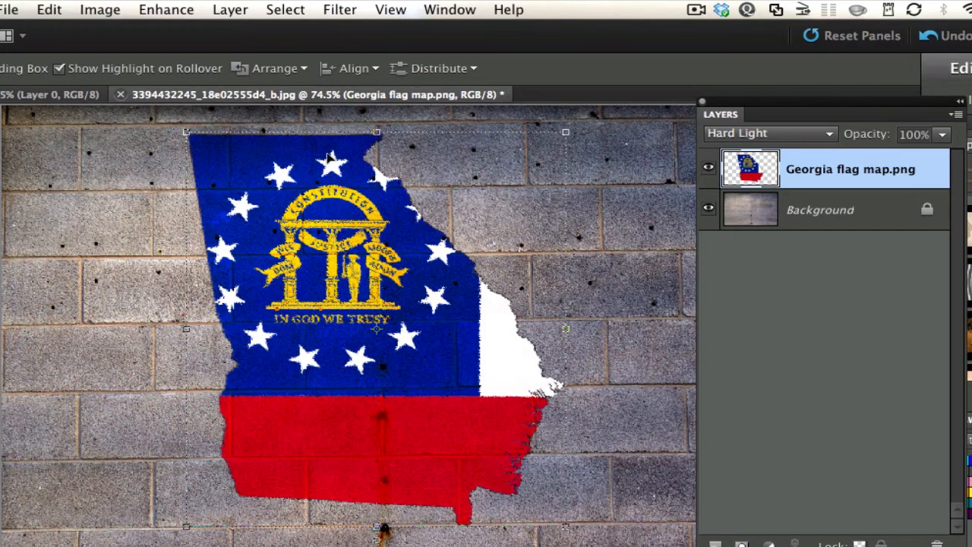
mouse_move(465, 424)
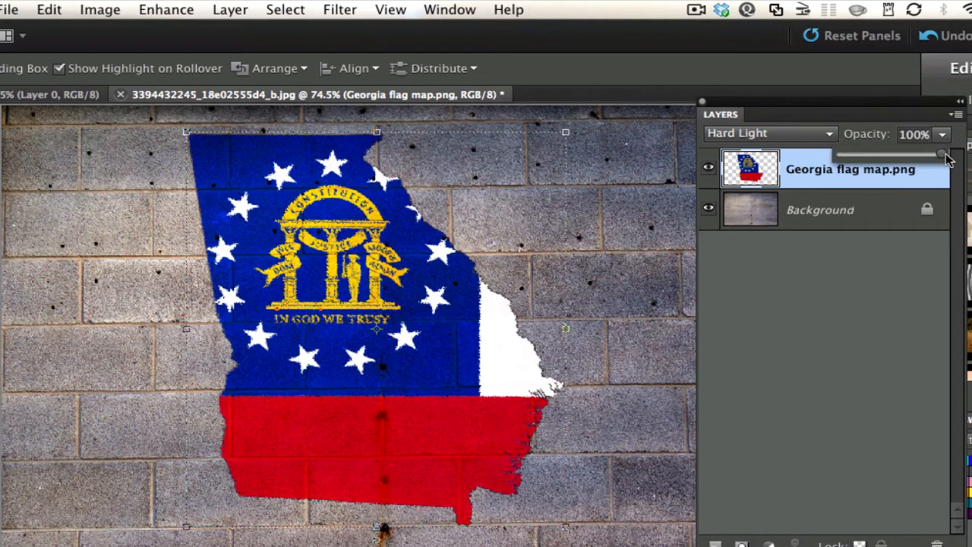
Step: Drag the flag map layer's opacity down to 84% and confirm it
left_click_drag(945, 155, 939, 155)
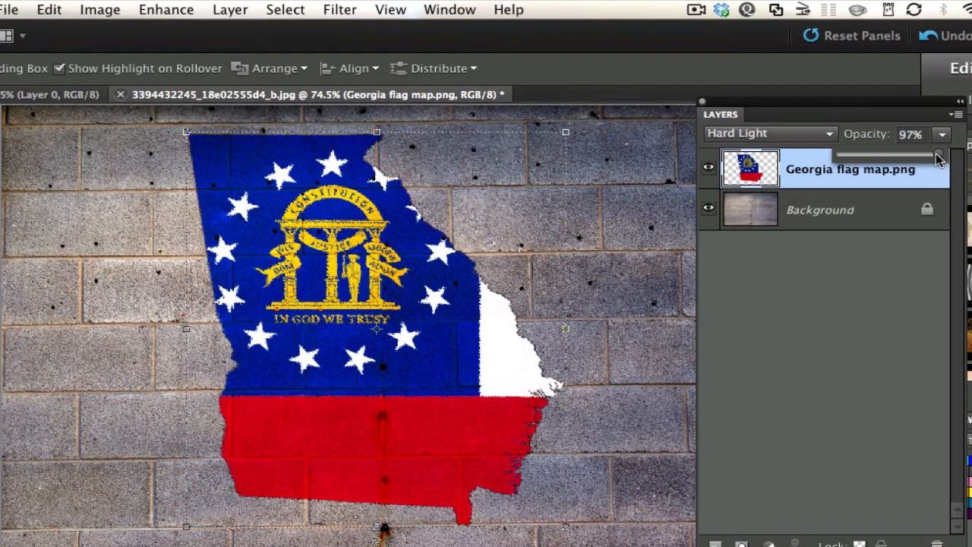
left_click_drag(939, 155, 927, 155)
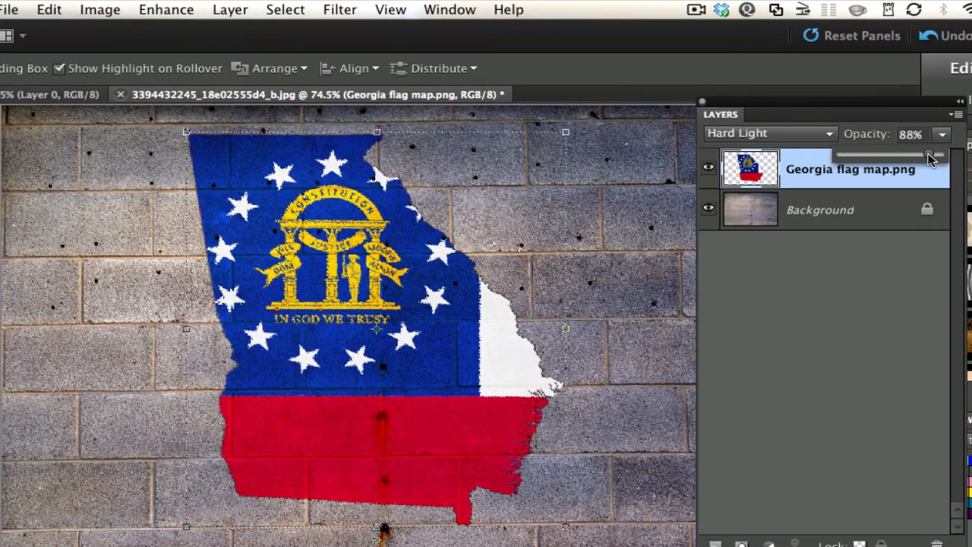
left_click_drag(933, 155, 925, 155)
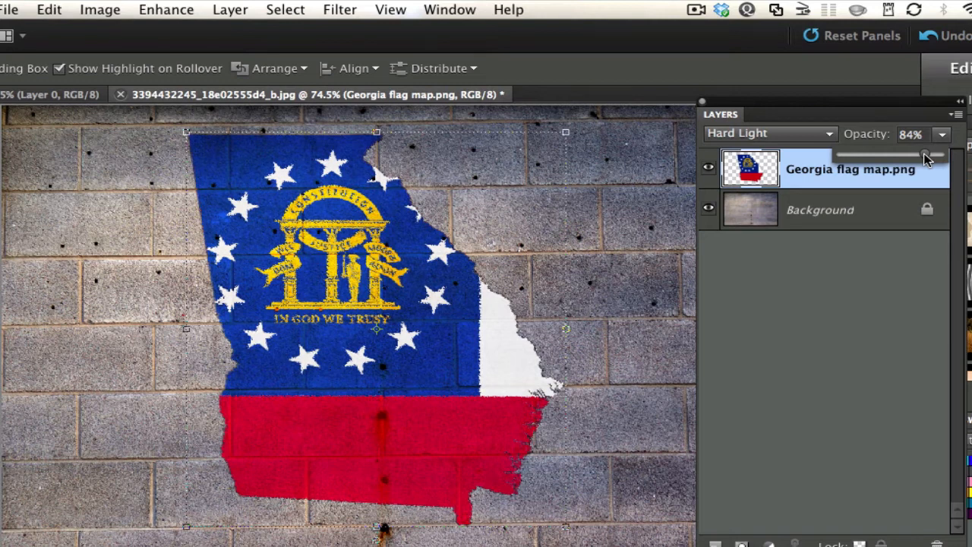
mouse_move(641, 157)
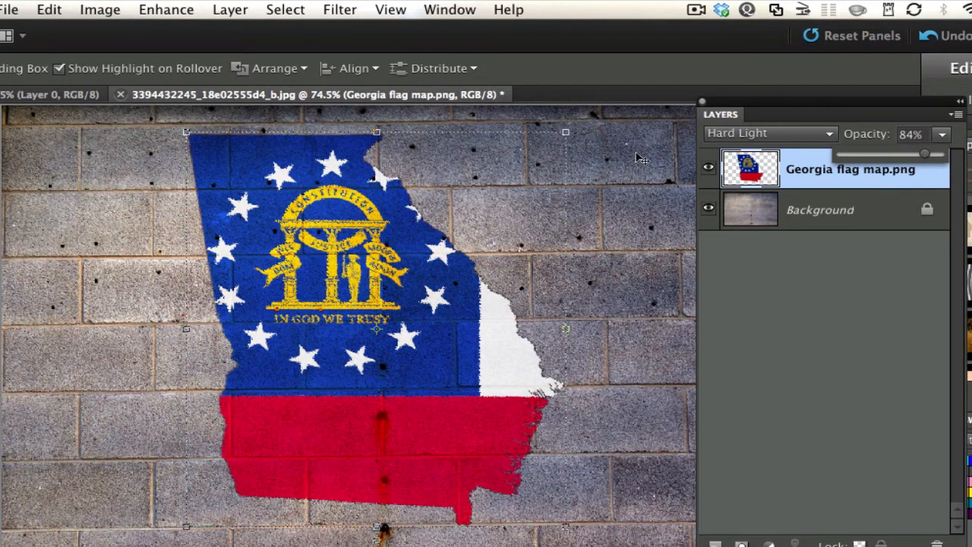
left_click(820, 209)
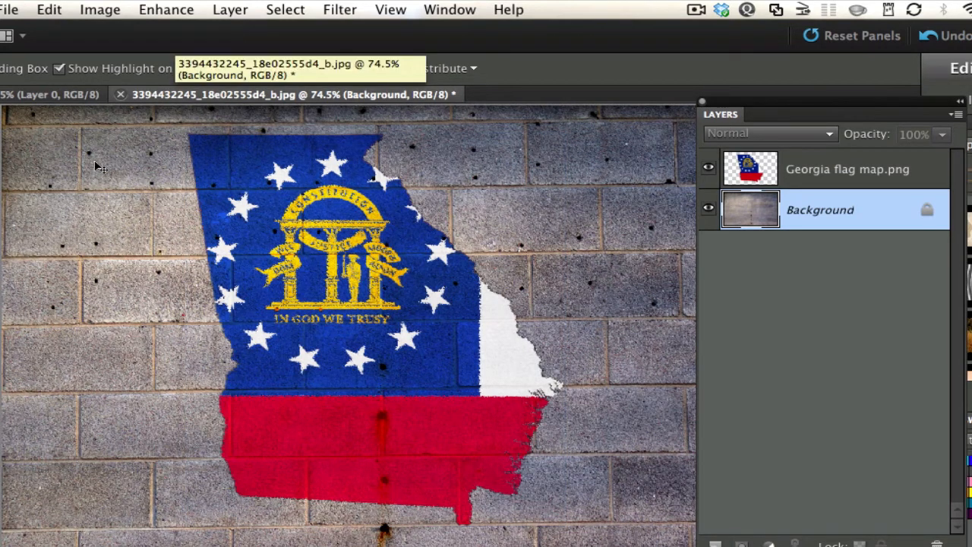
mouse_move(76, 228)
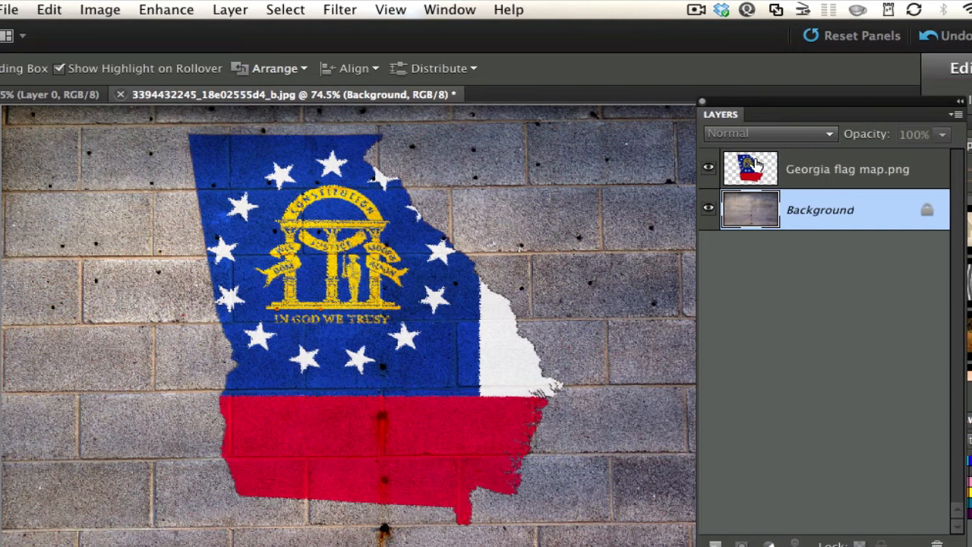
mouse_move(751, 167)
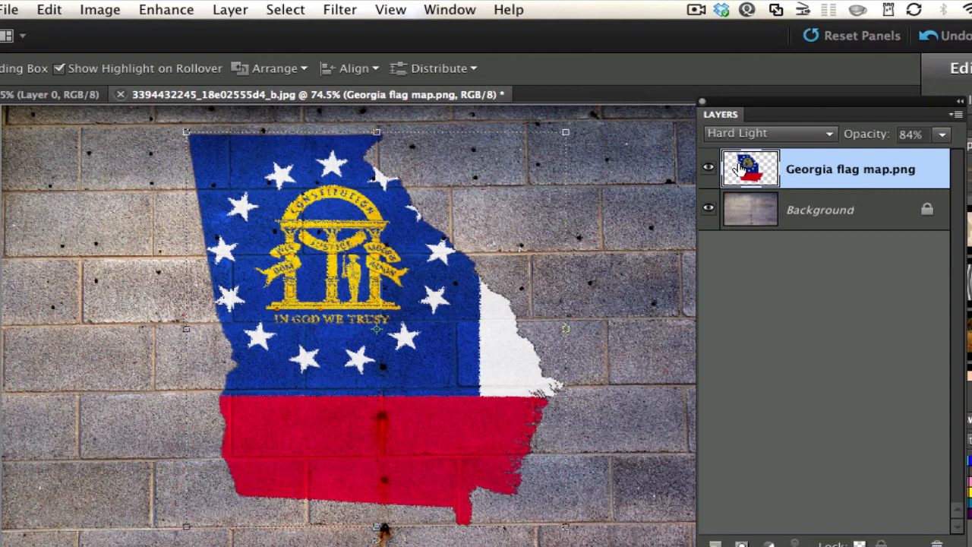
mouse_move(681, 168)
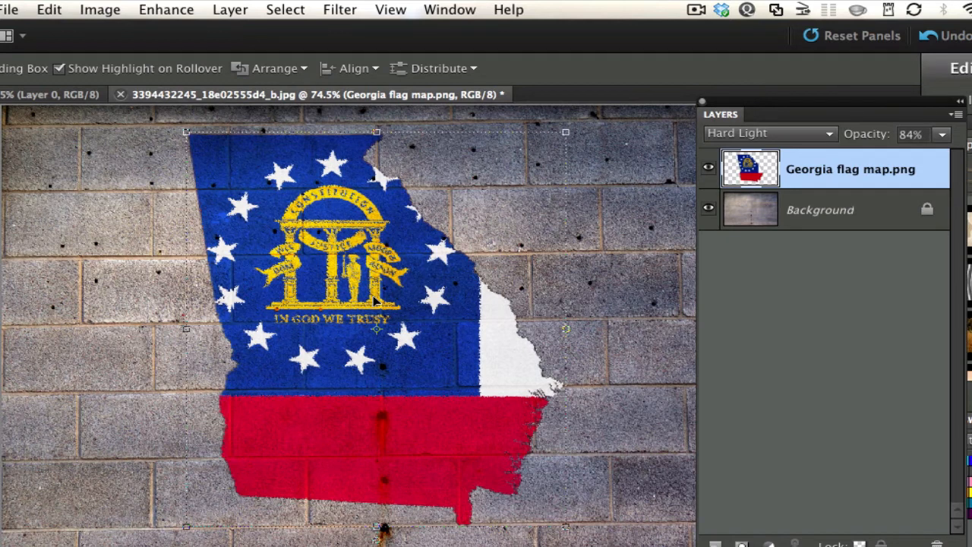
mouse_move(59, 338)
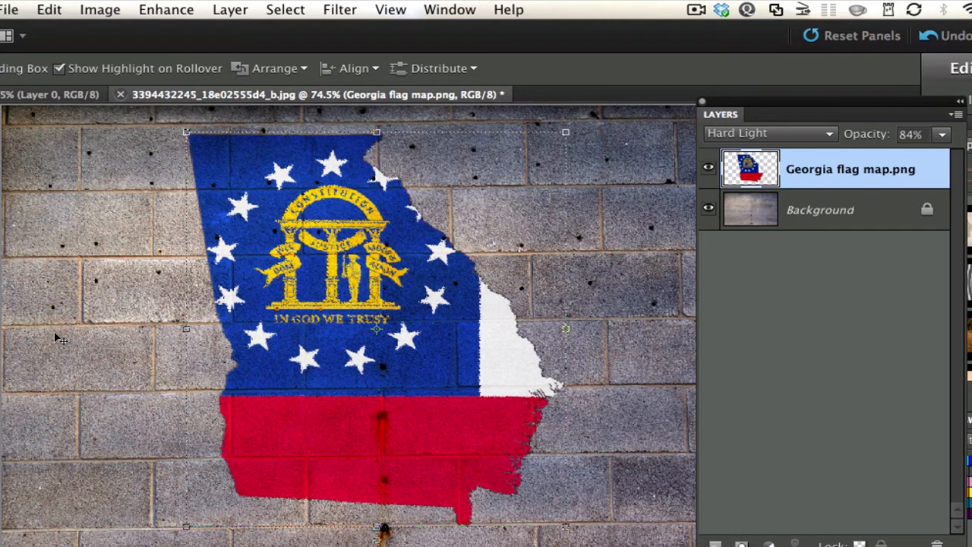
mouse_move(75, 225)
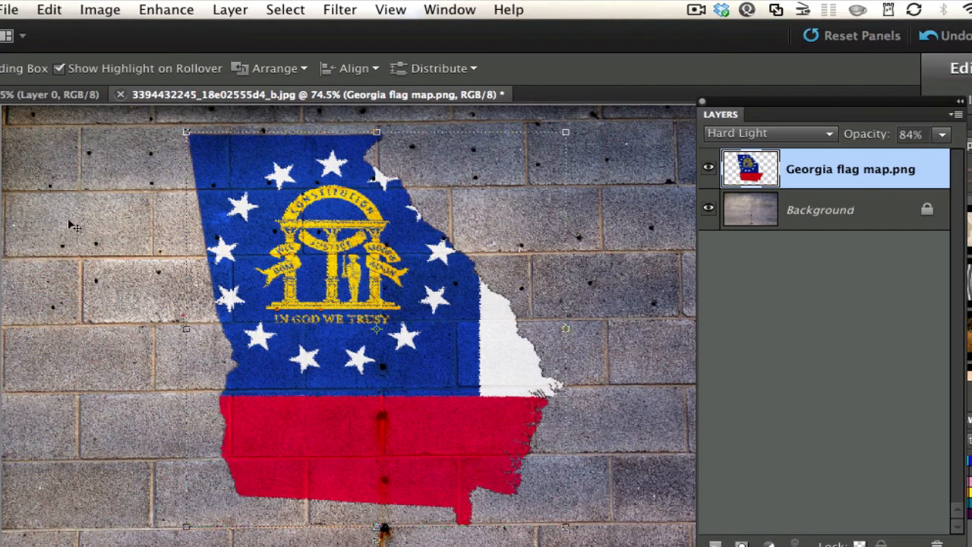